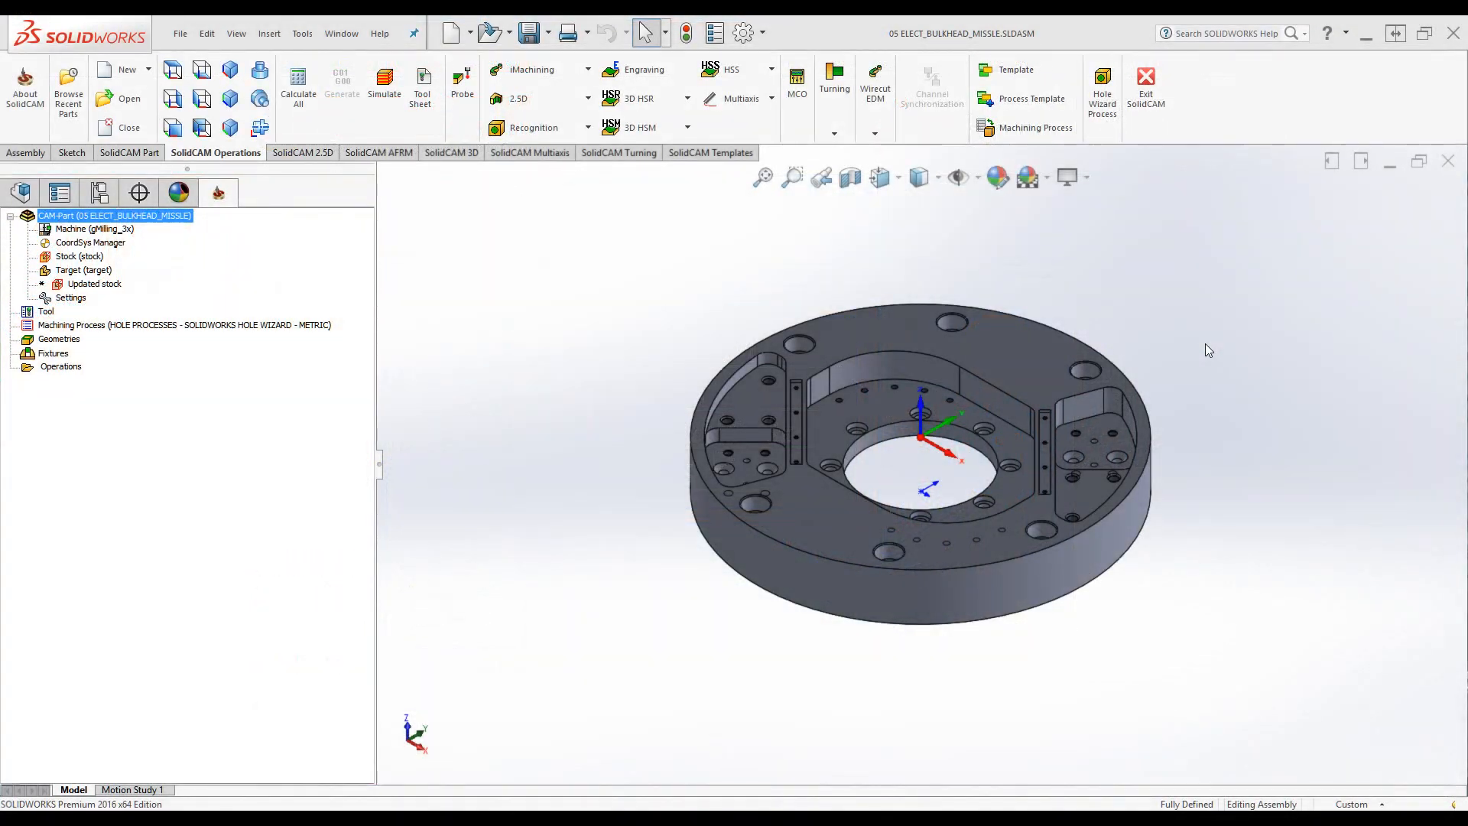
mouse_move(1160, 248)
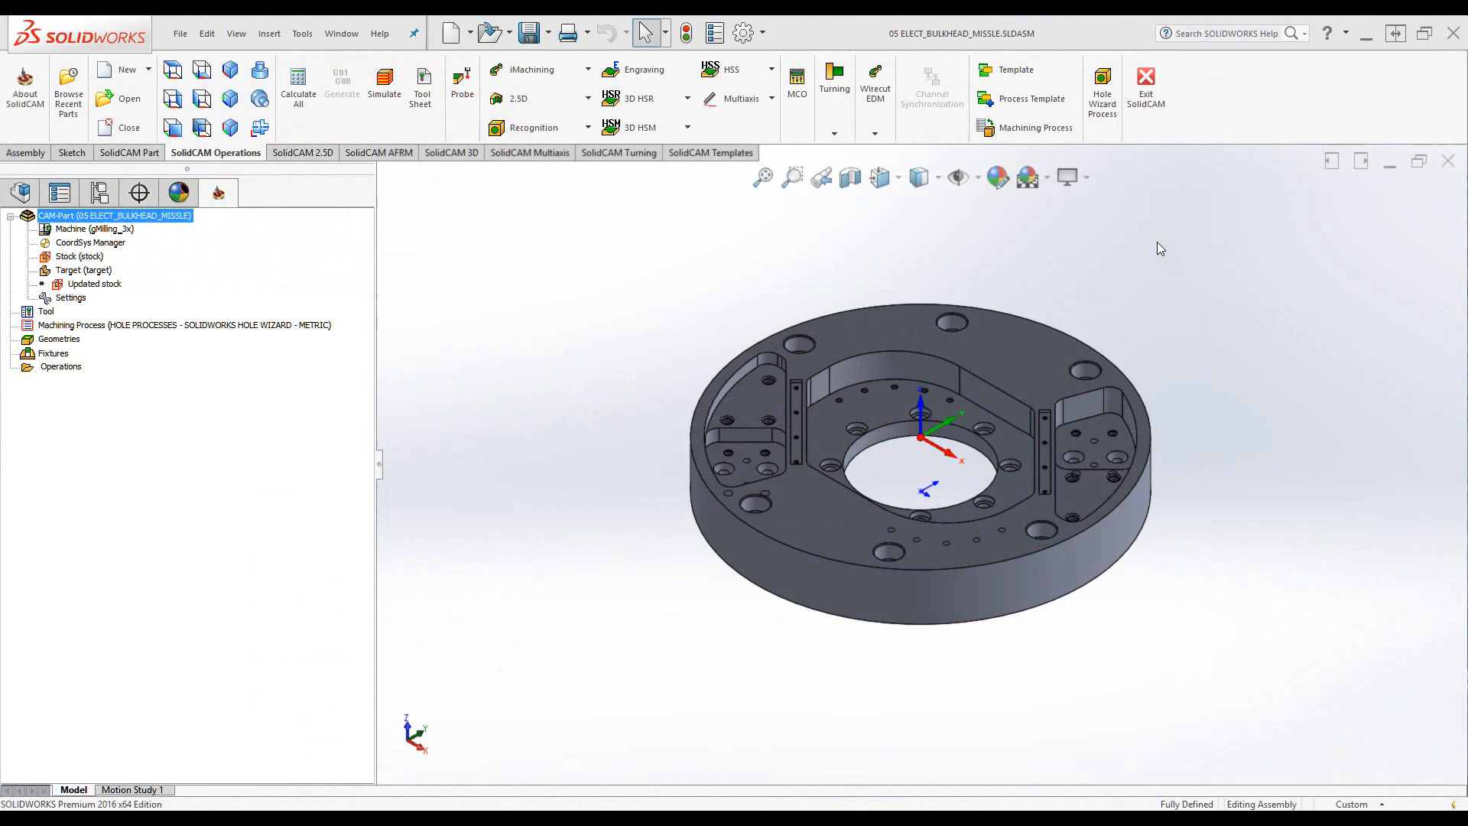
mouse_move(1209, 284)
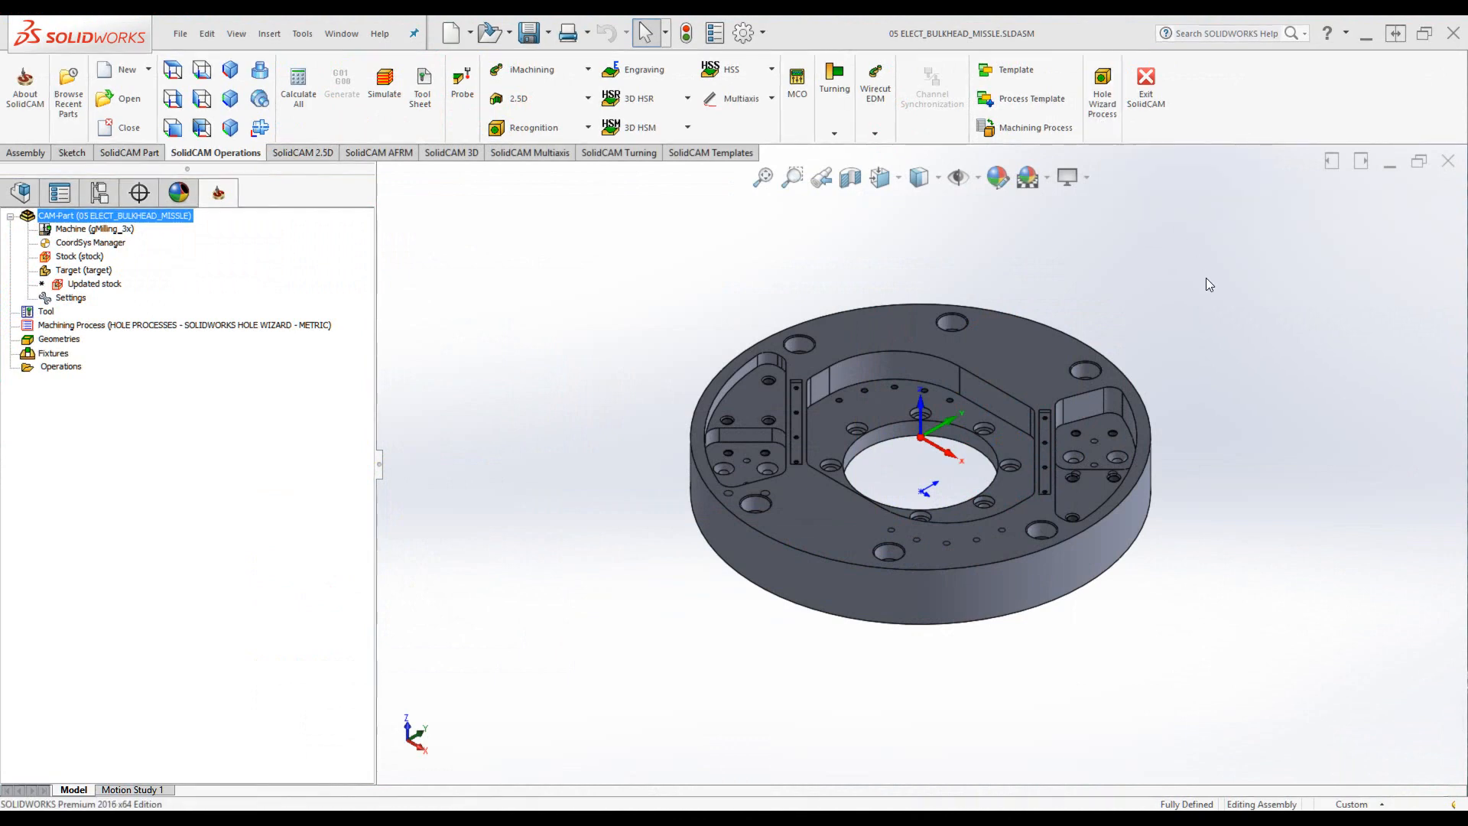
- Switch the ribbon to the SolidCAM 2.5D milling commands
left_click(301, 152)
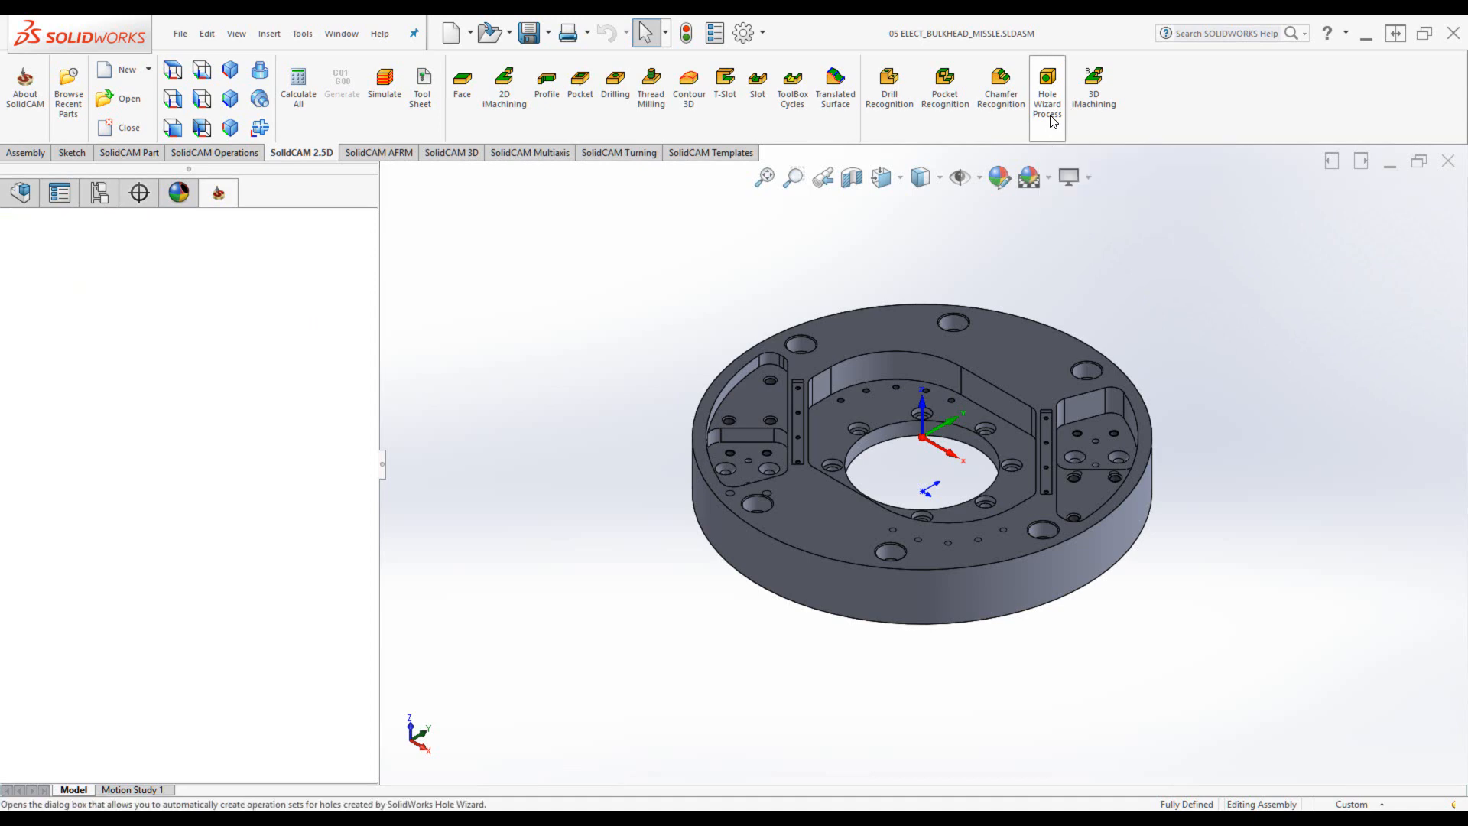
- Open Hole Wizard Process to view the tapped, counterbore, countersink and simple hole processes
left_click(1047, 76)
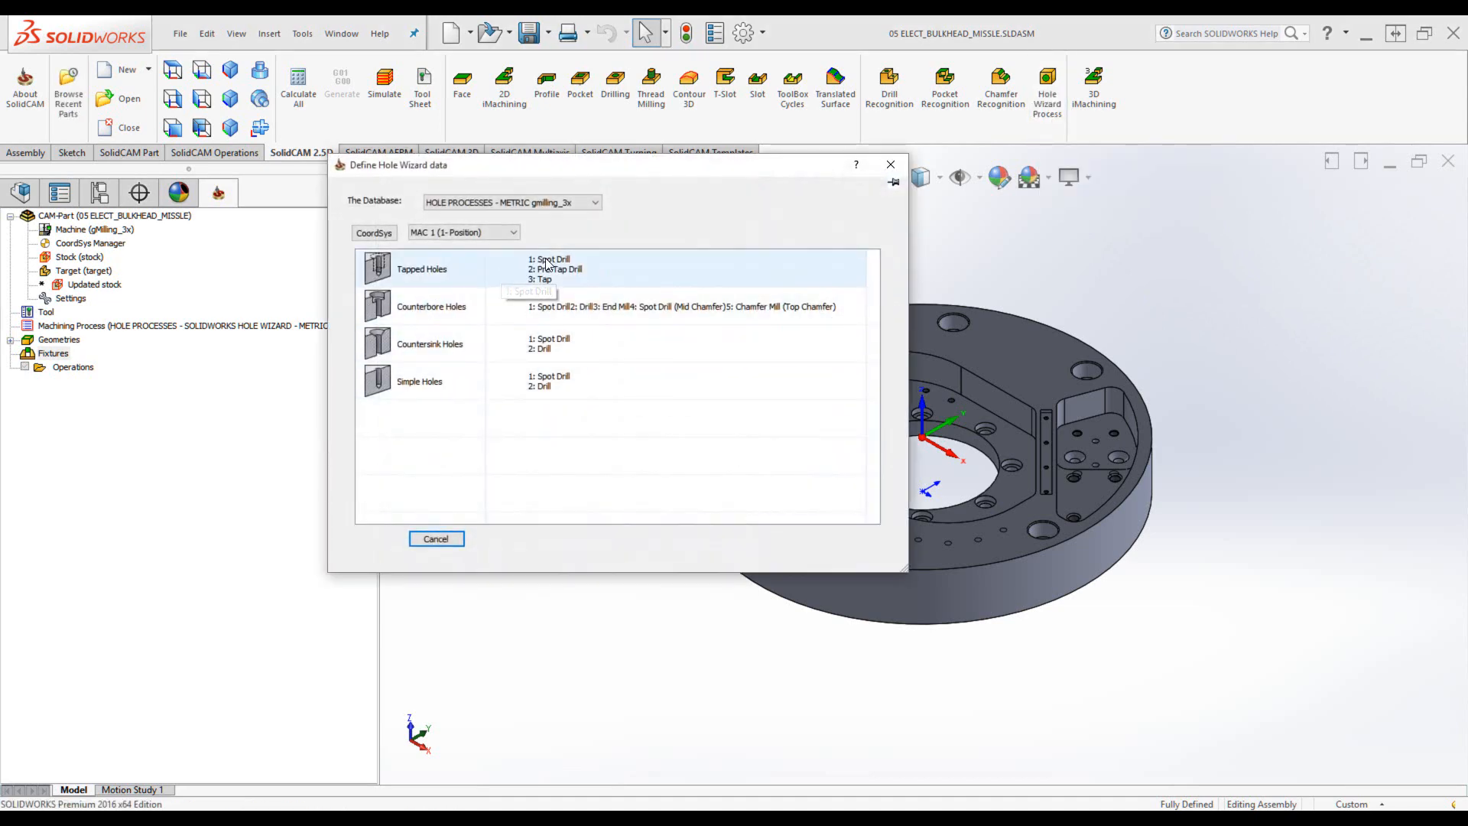
left_click(439, 312)
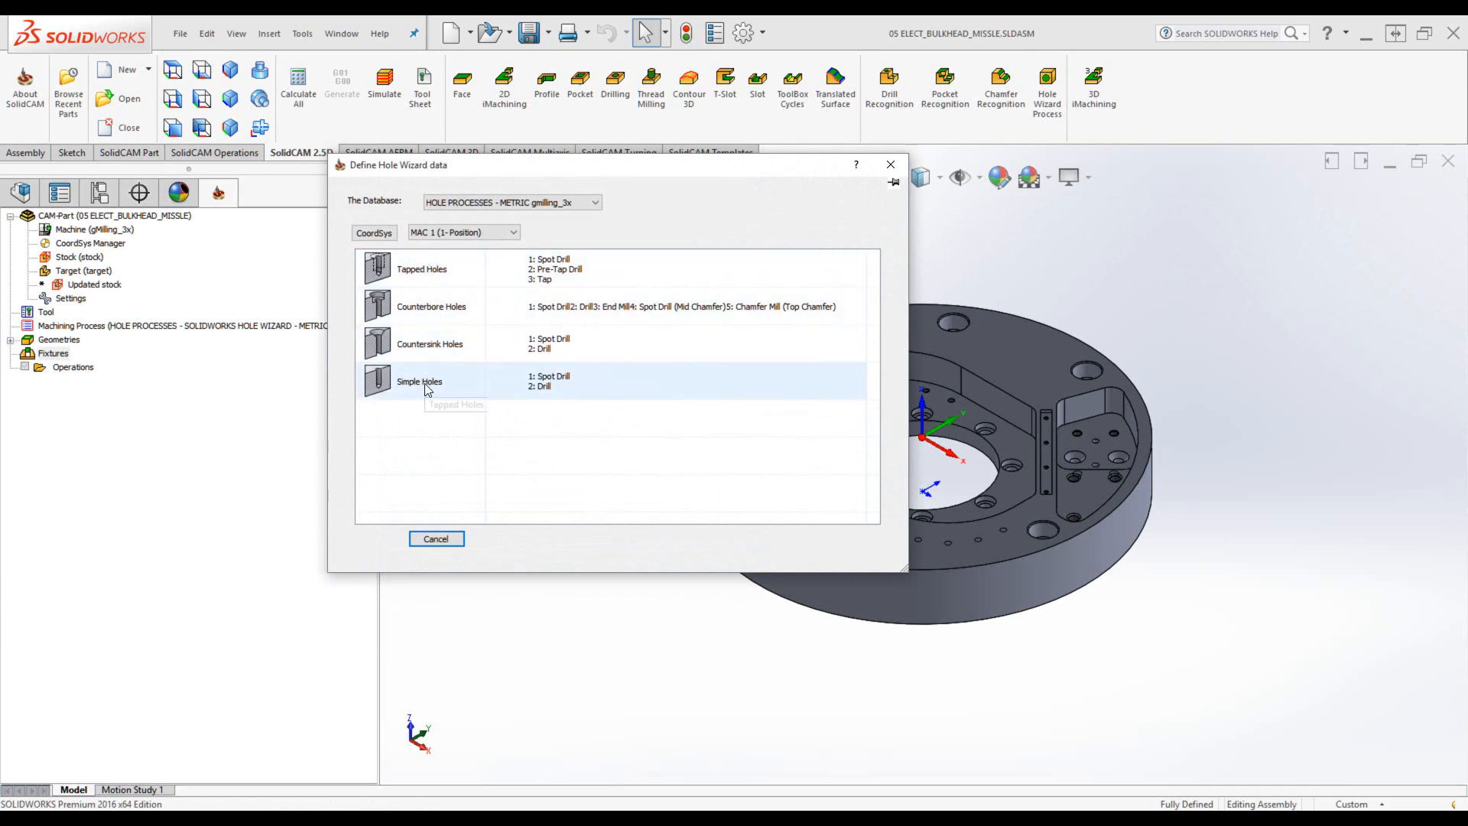
mouse_move(426, 388)
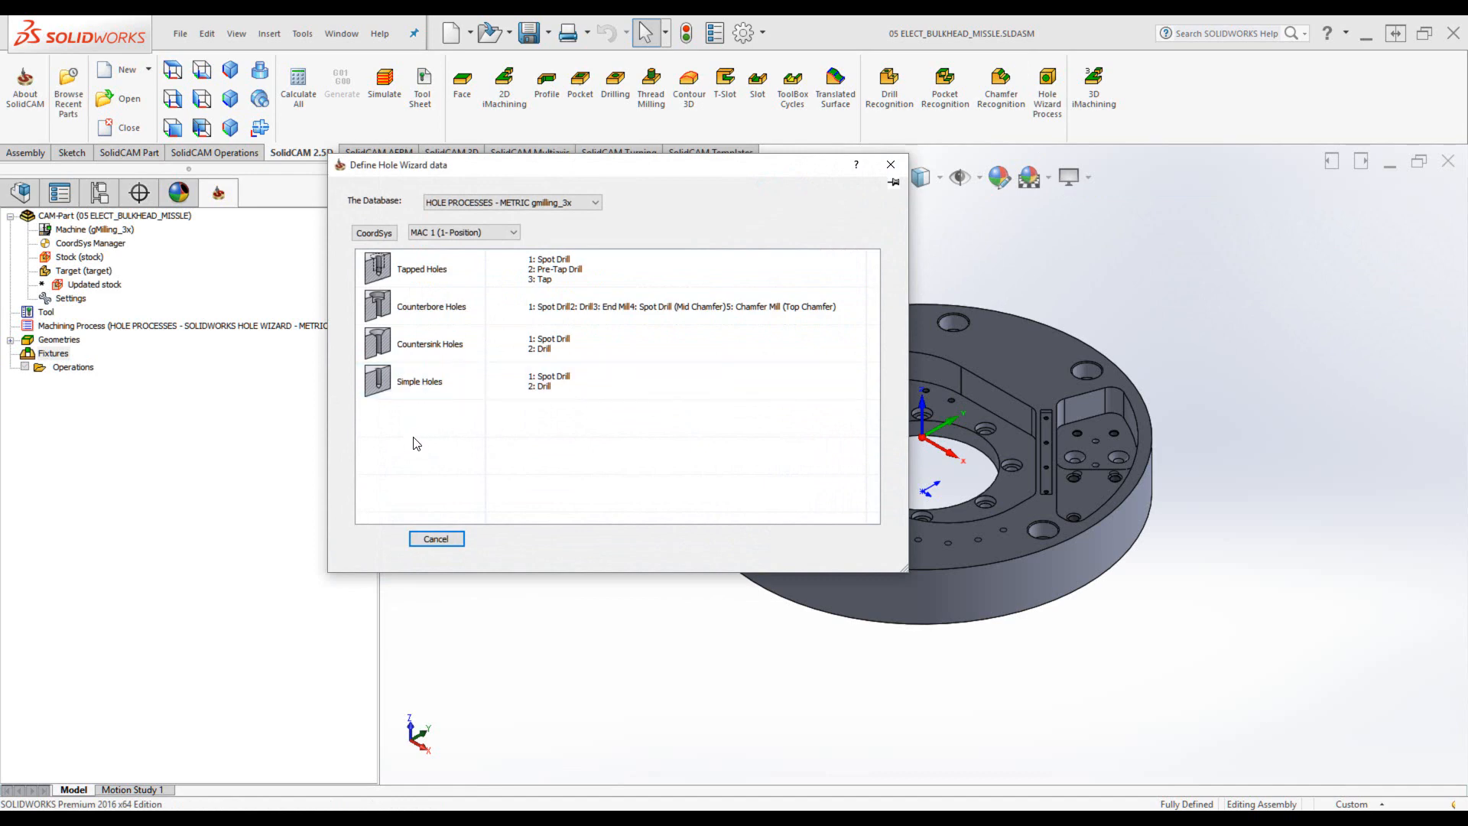
left_click(420, 381)
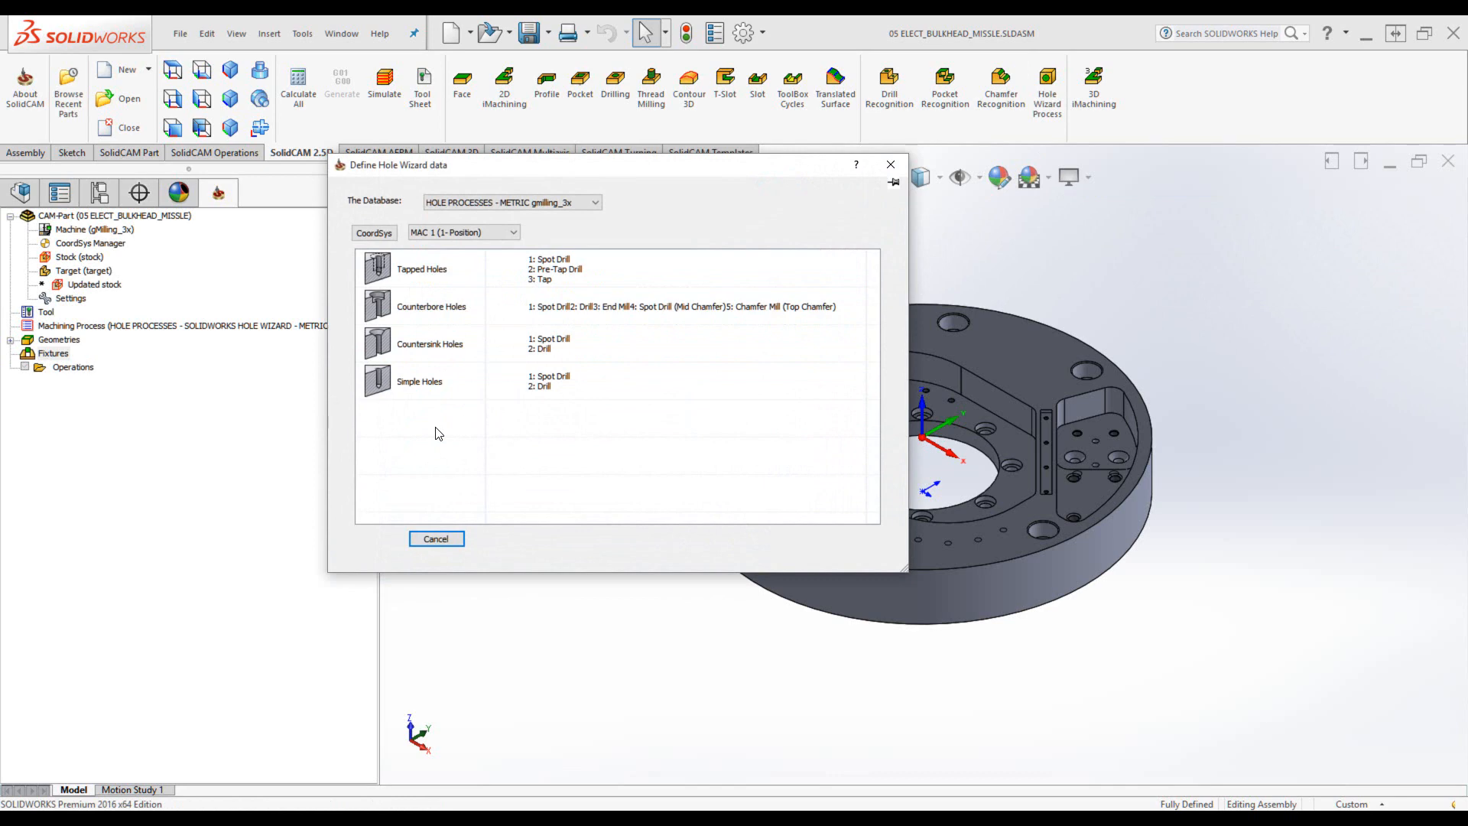
left_click(419, 381)
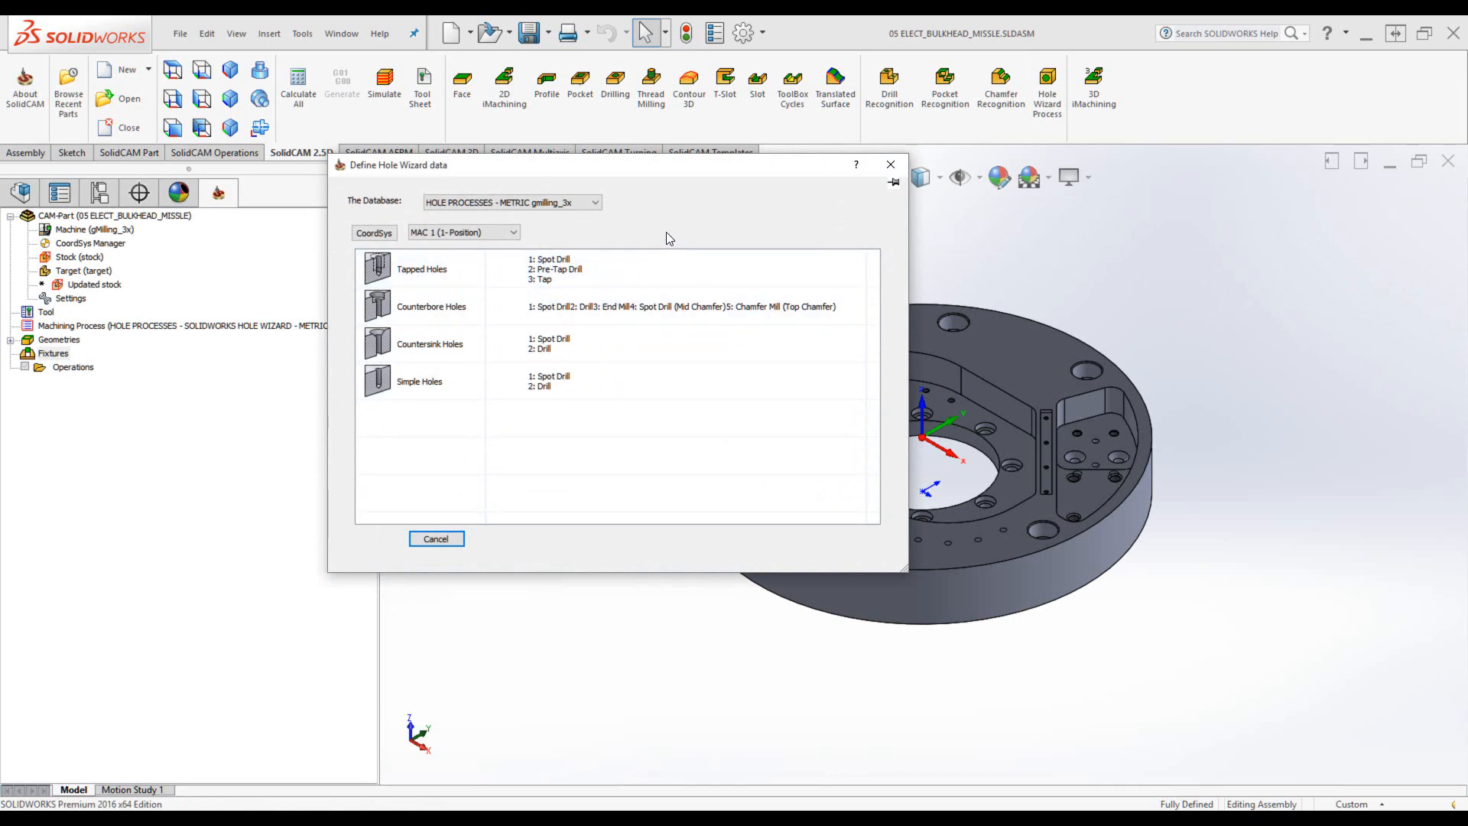
mouse_move(439, 214)
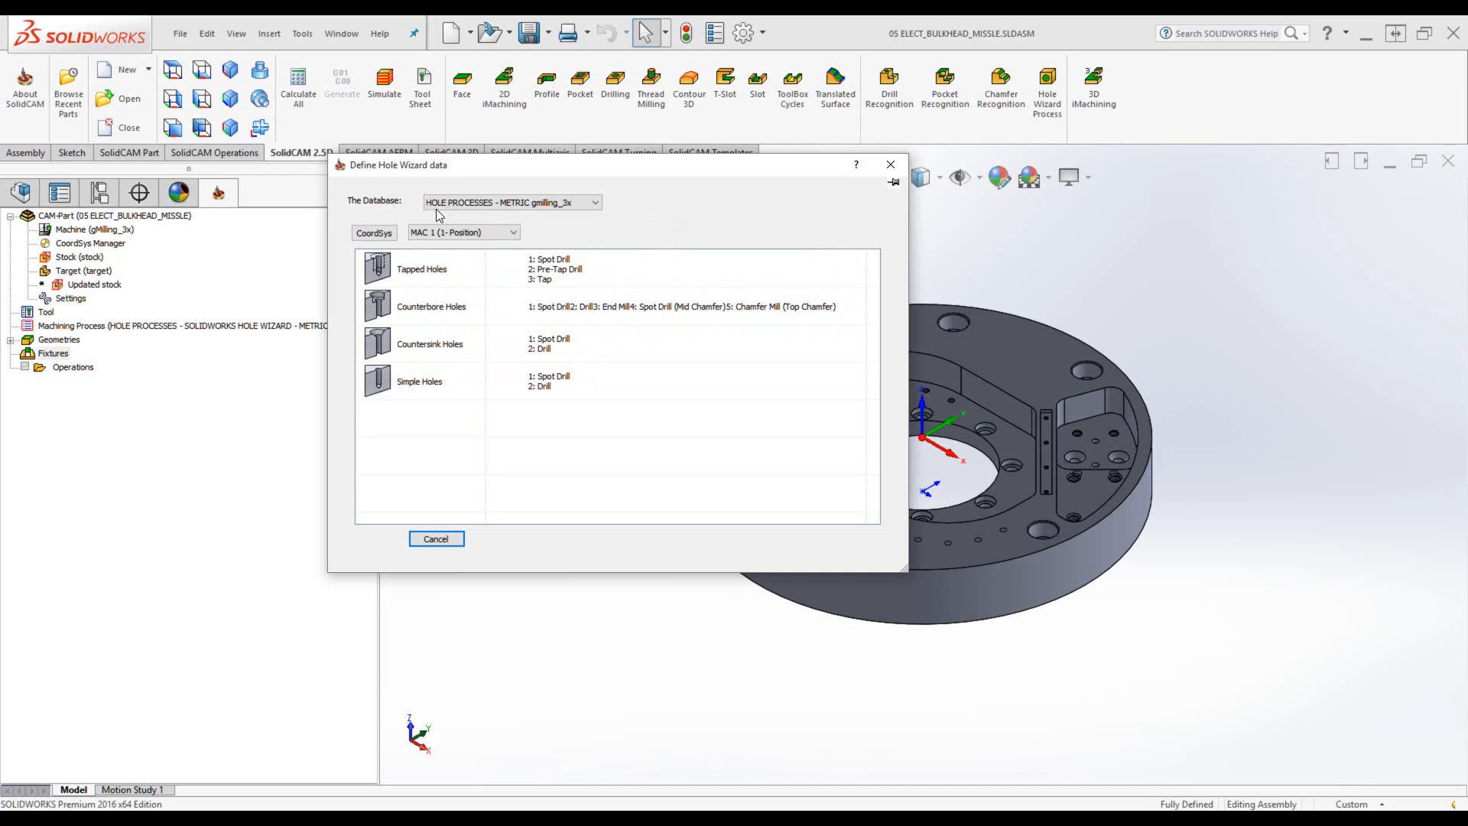
mouse_move(596, 207)
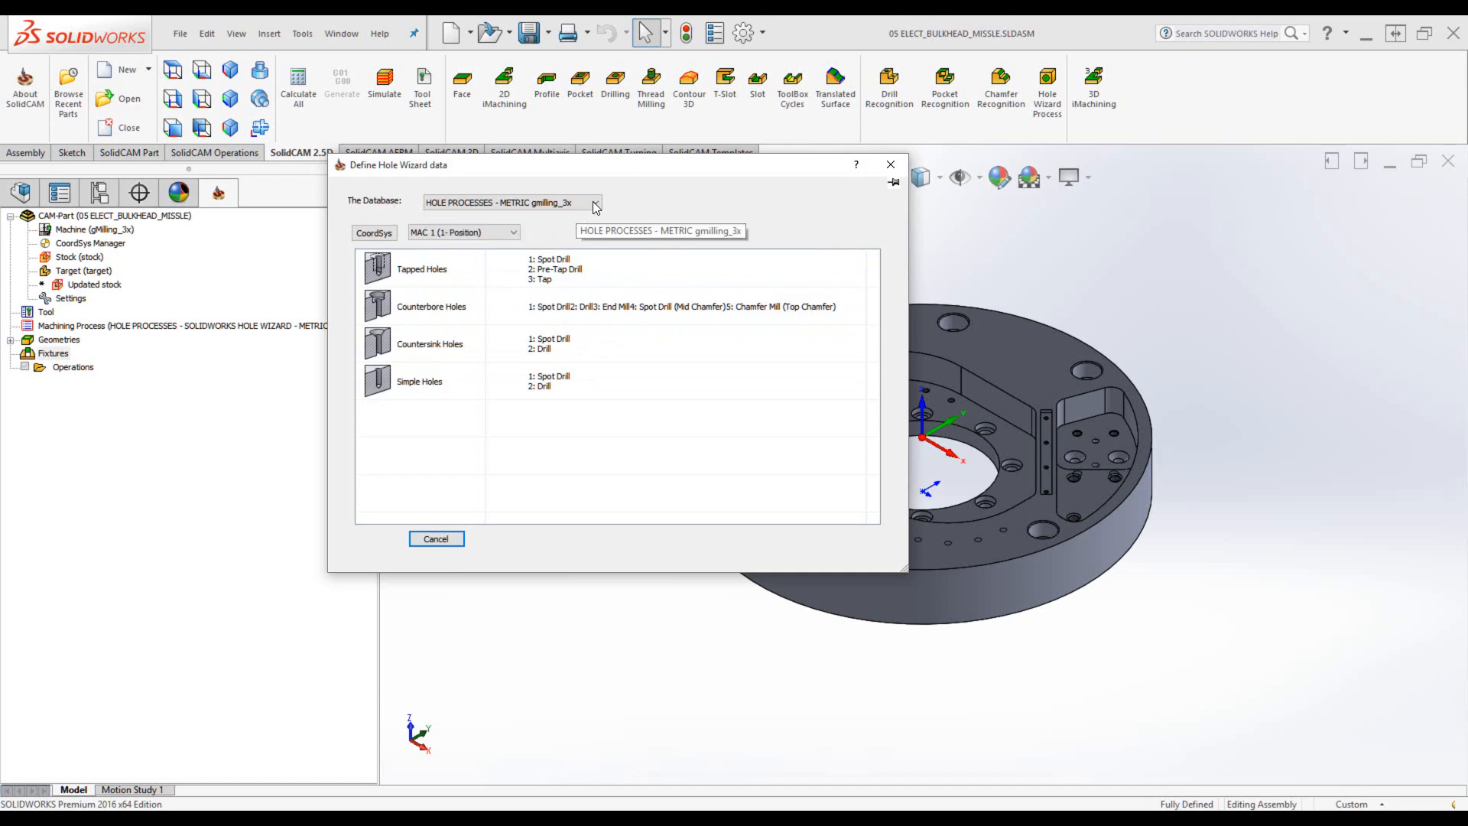
left_click(595, 202)
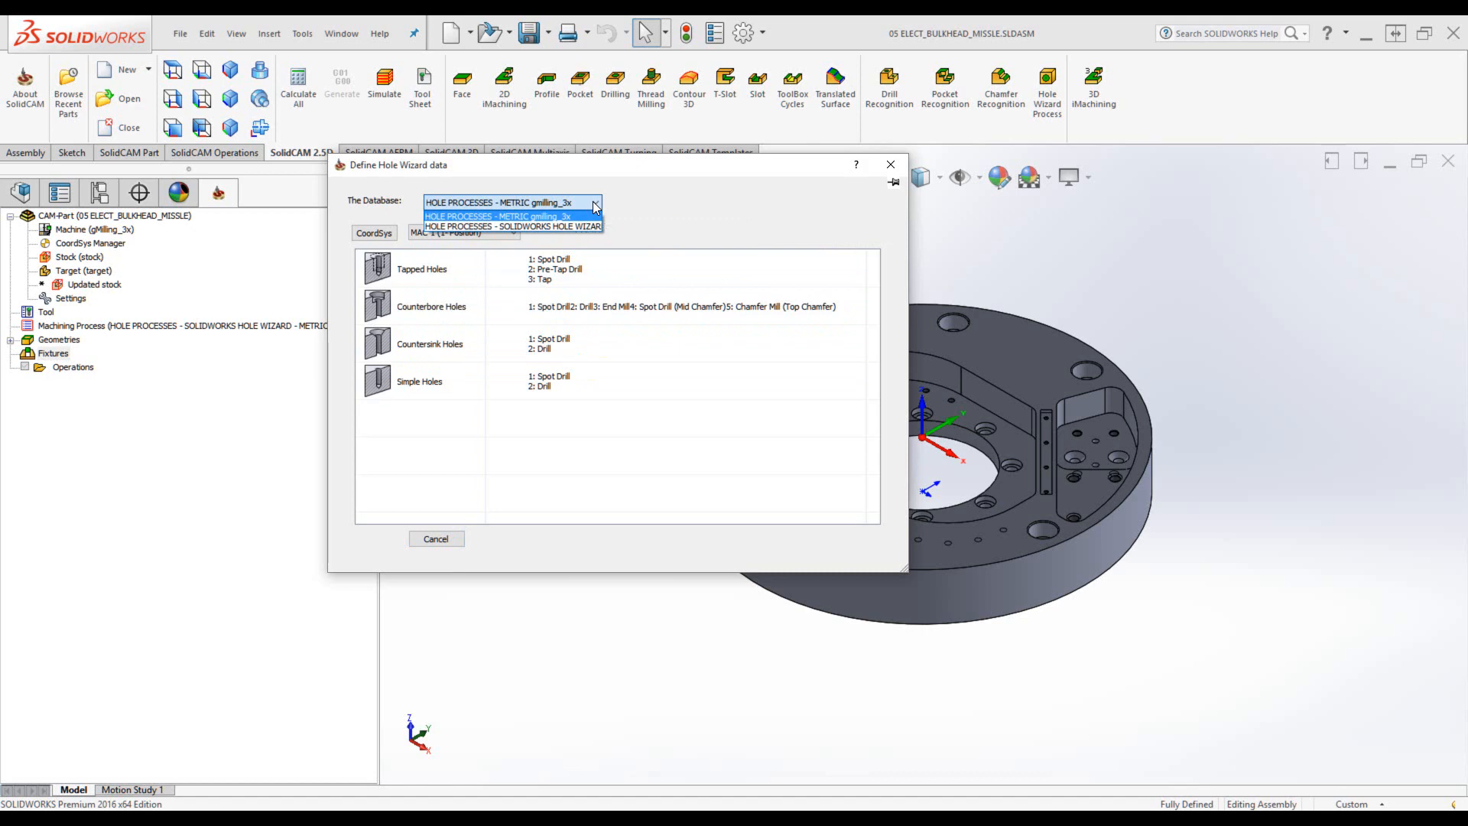
left_click(504, 216)
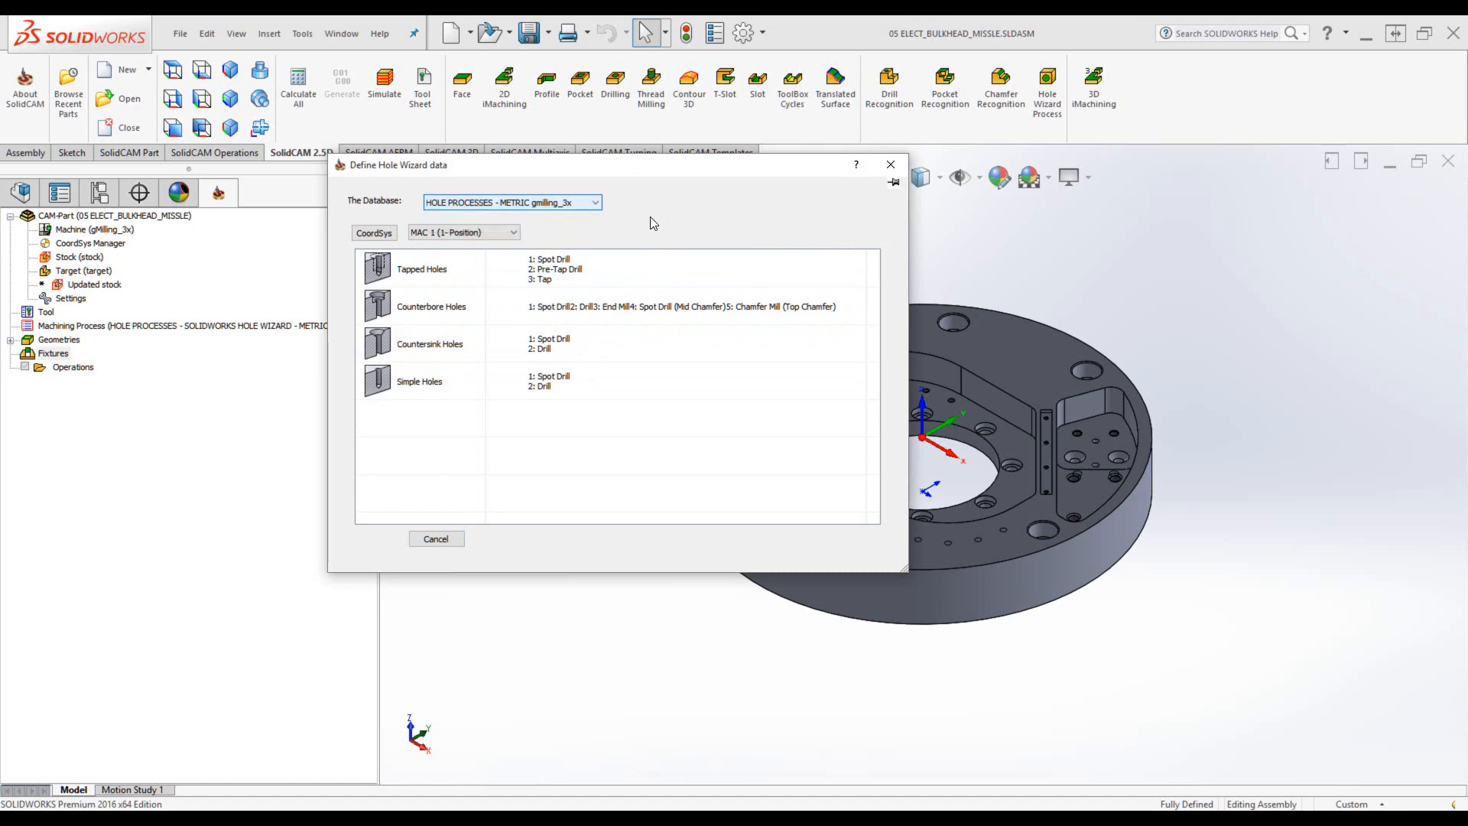
mouse_move(680, 227)
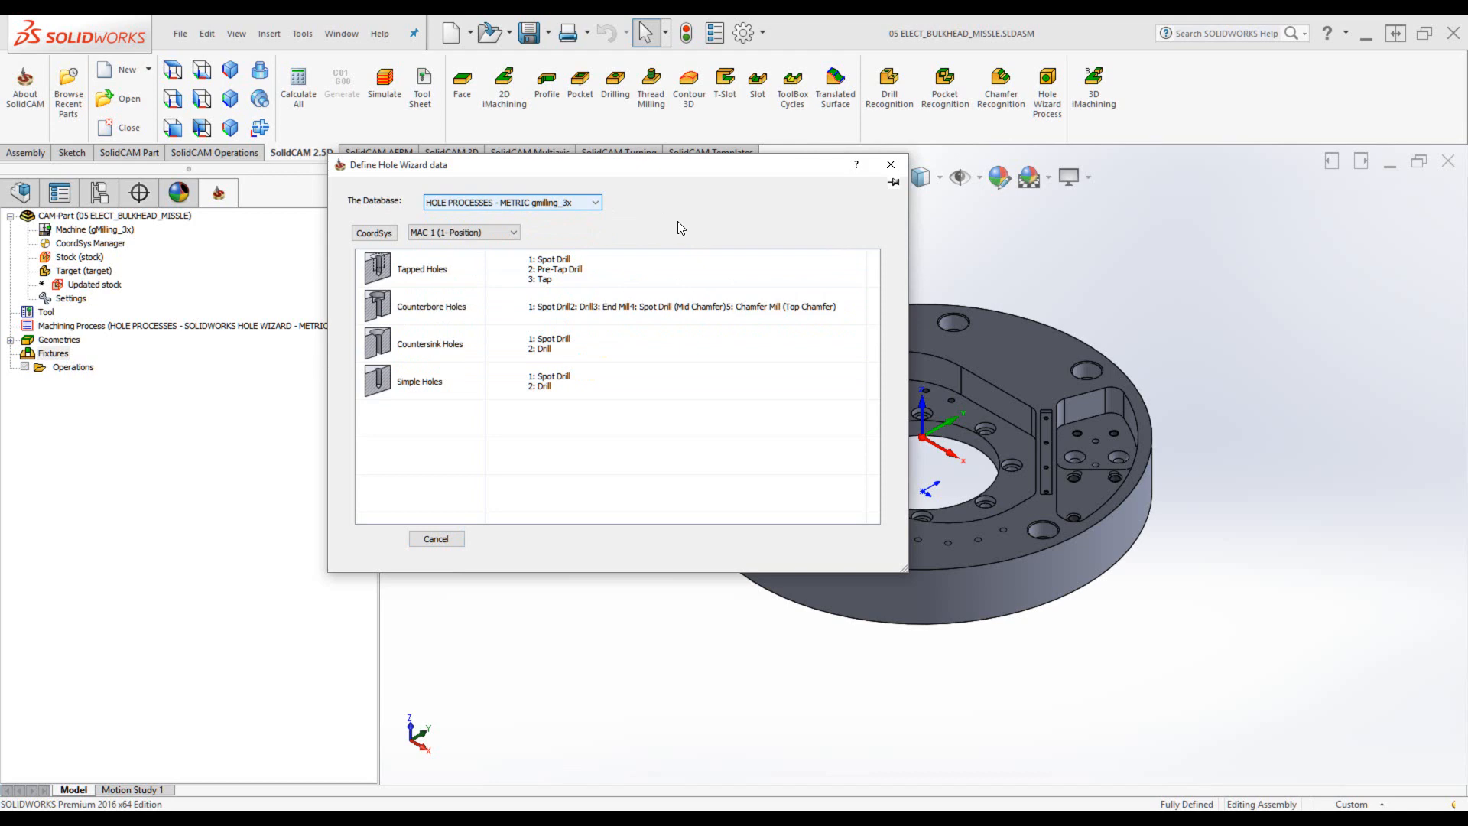
mouse_move(894, 186)
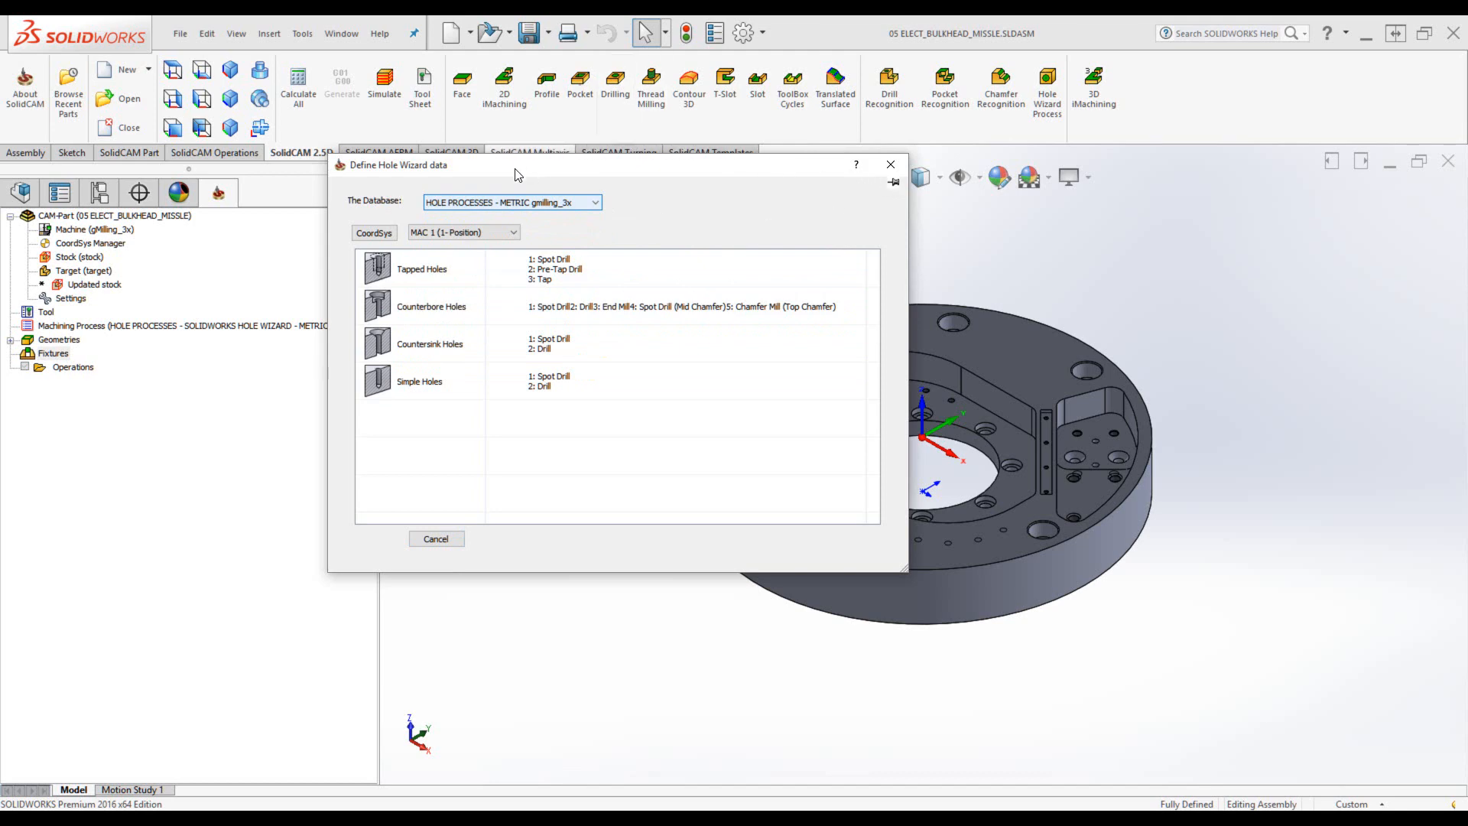
mouse_move(498, 171)
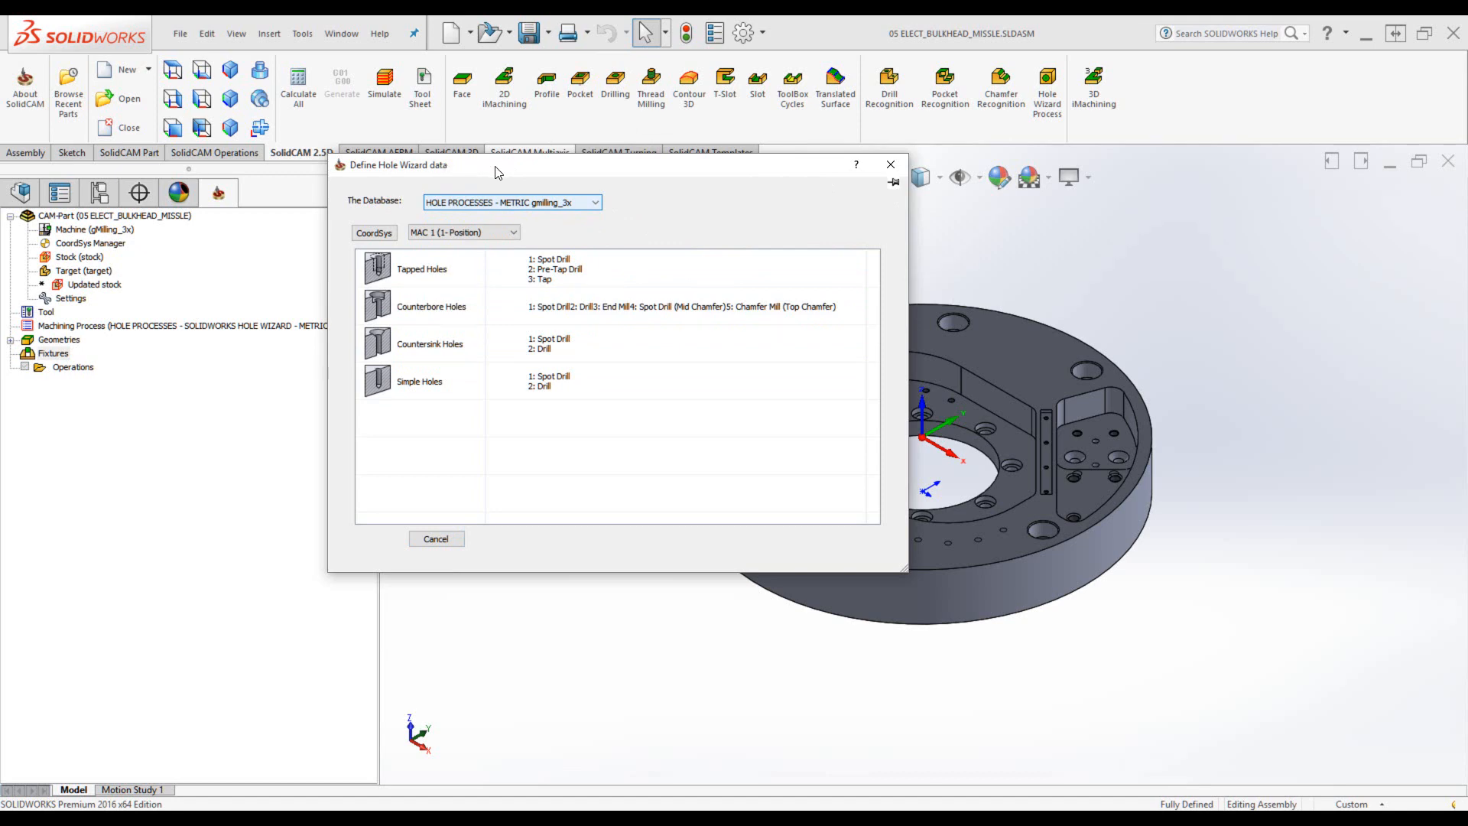
mouse_move(663, 215)
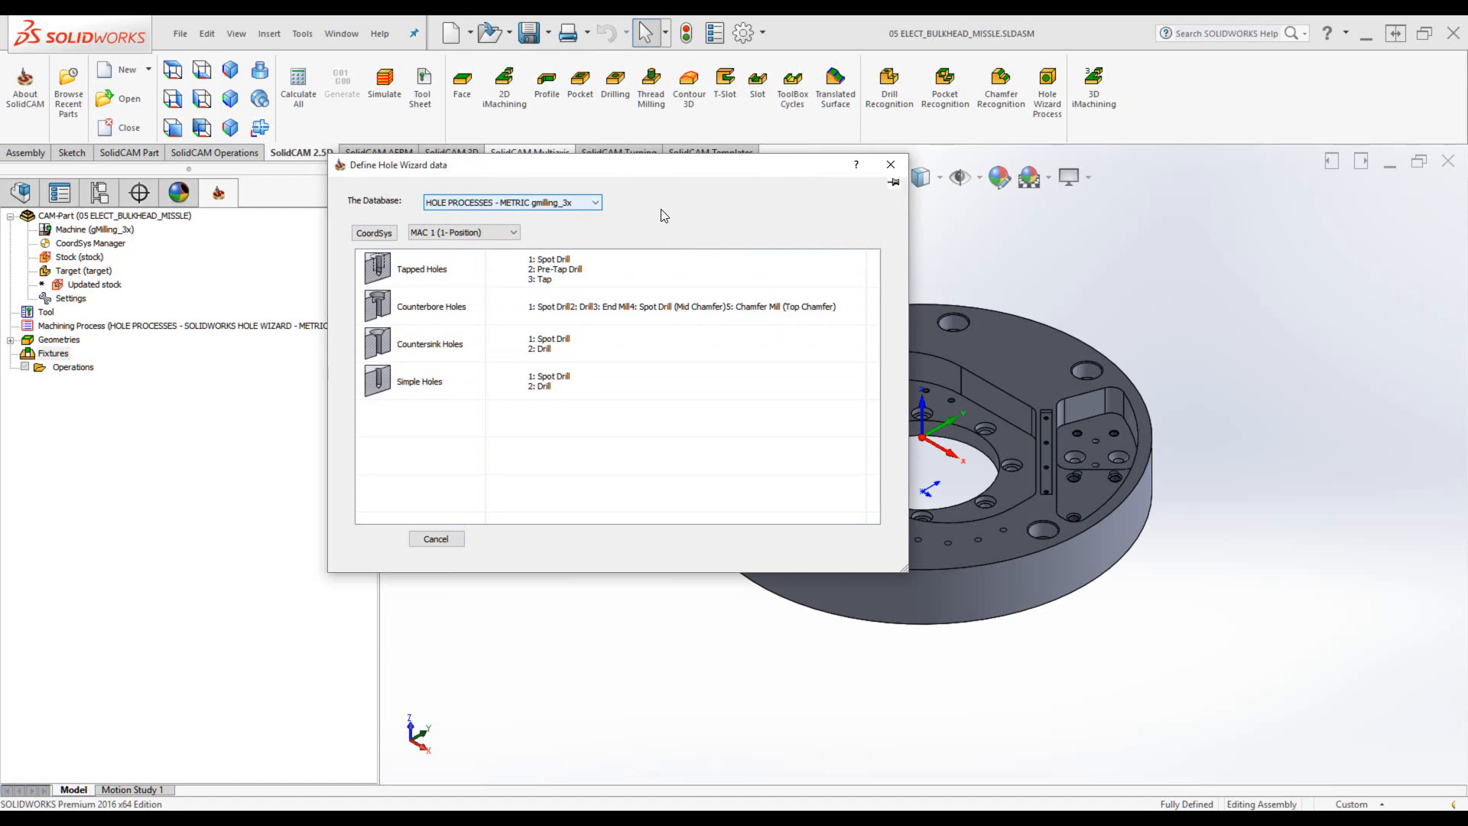
mouse_move(873, 220)
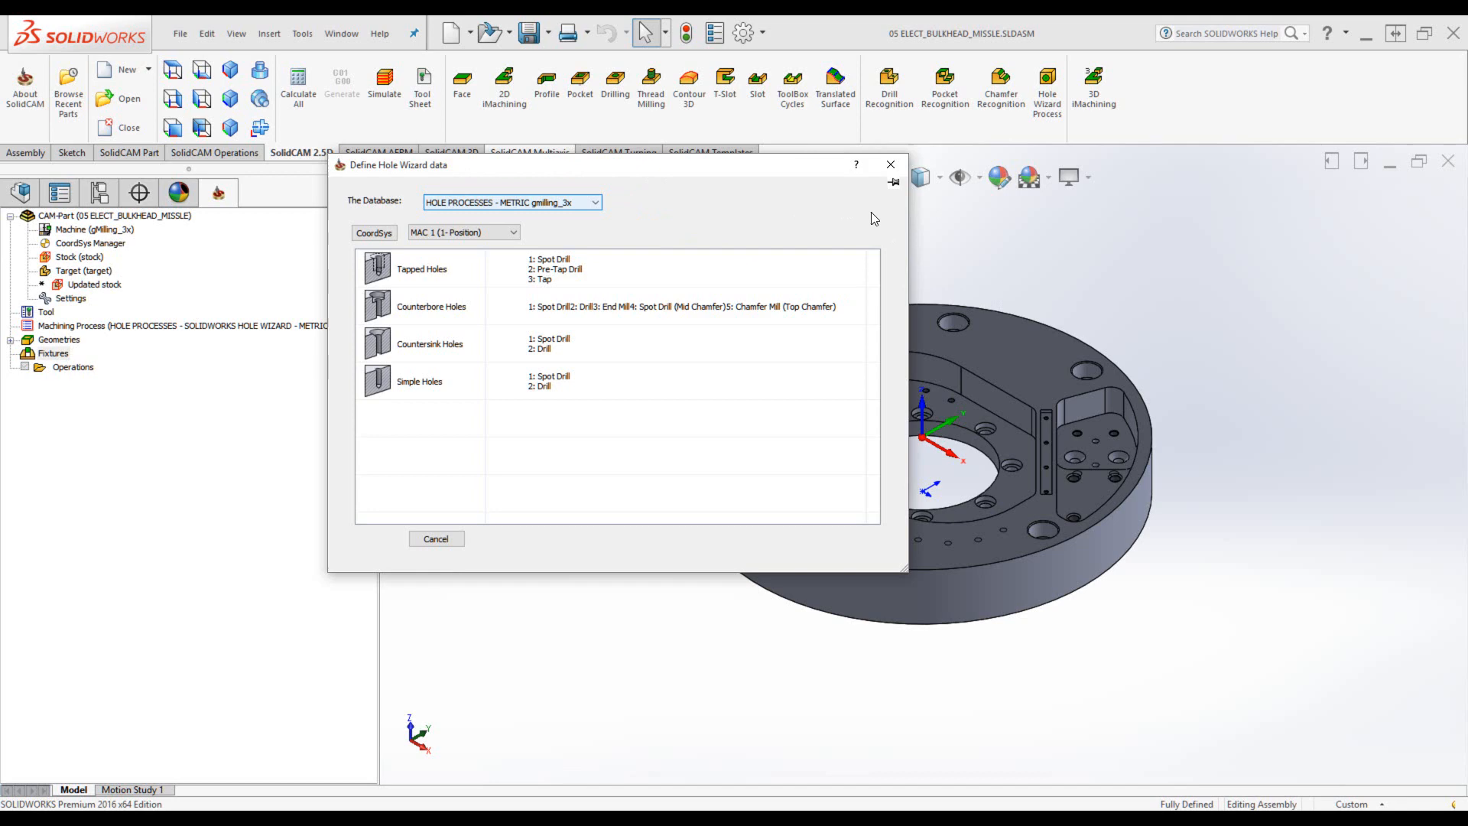
mouse_move(818, 216)
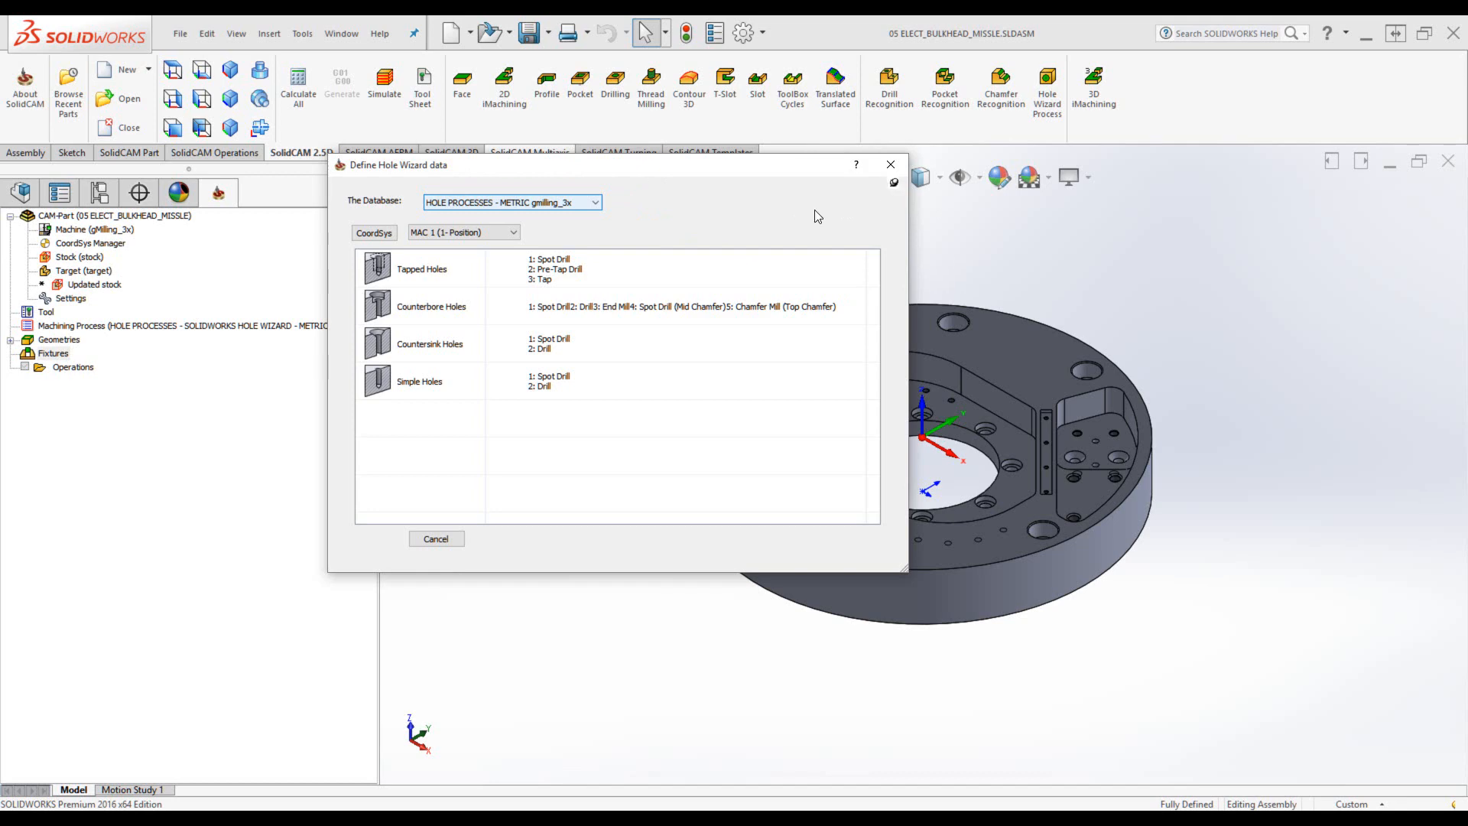
- Apply the Tapped Holes process to a picked tapped hole, creating spot drill, drilling, tapping
left_click(430, 307)
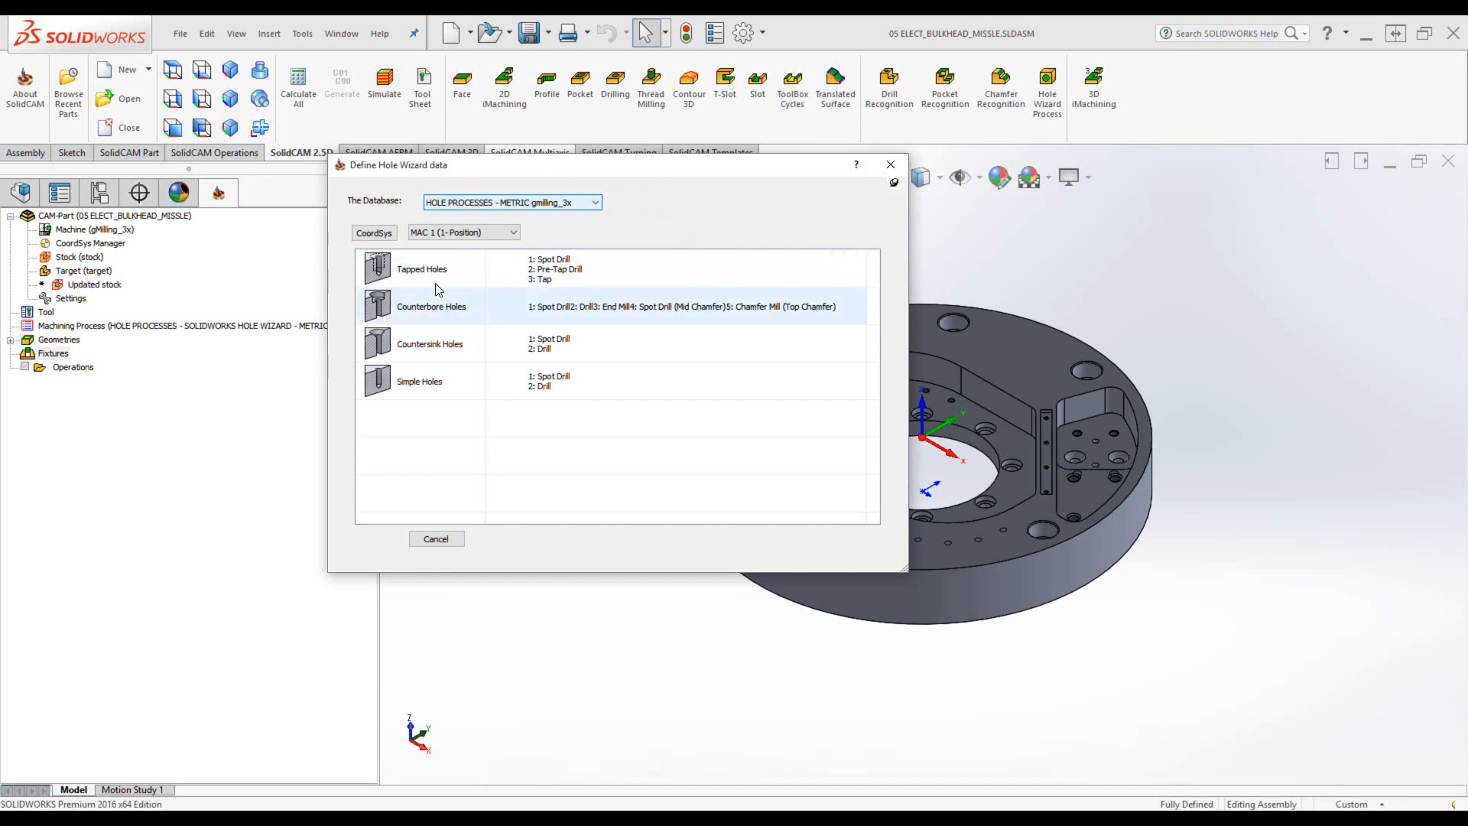
left_click(436, 538)
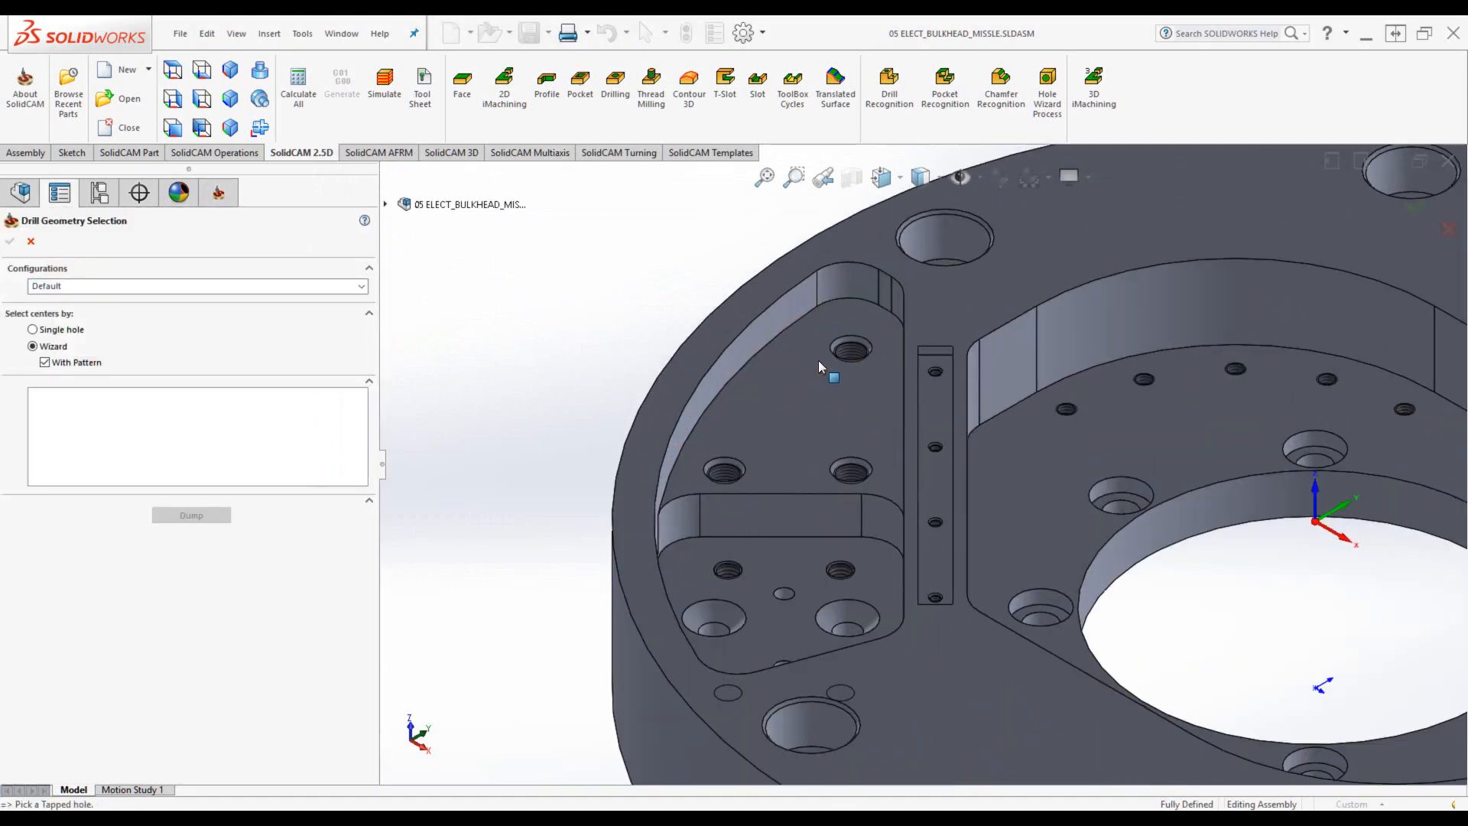
left_click(851, 352)
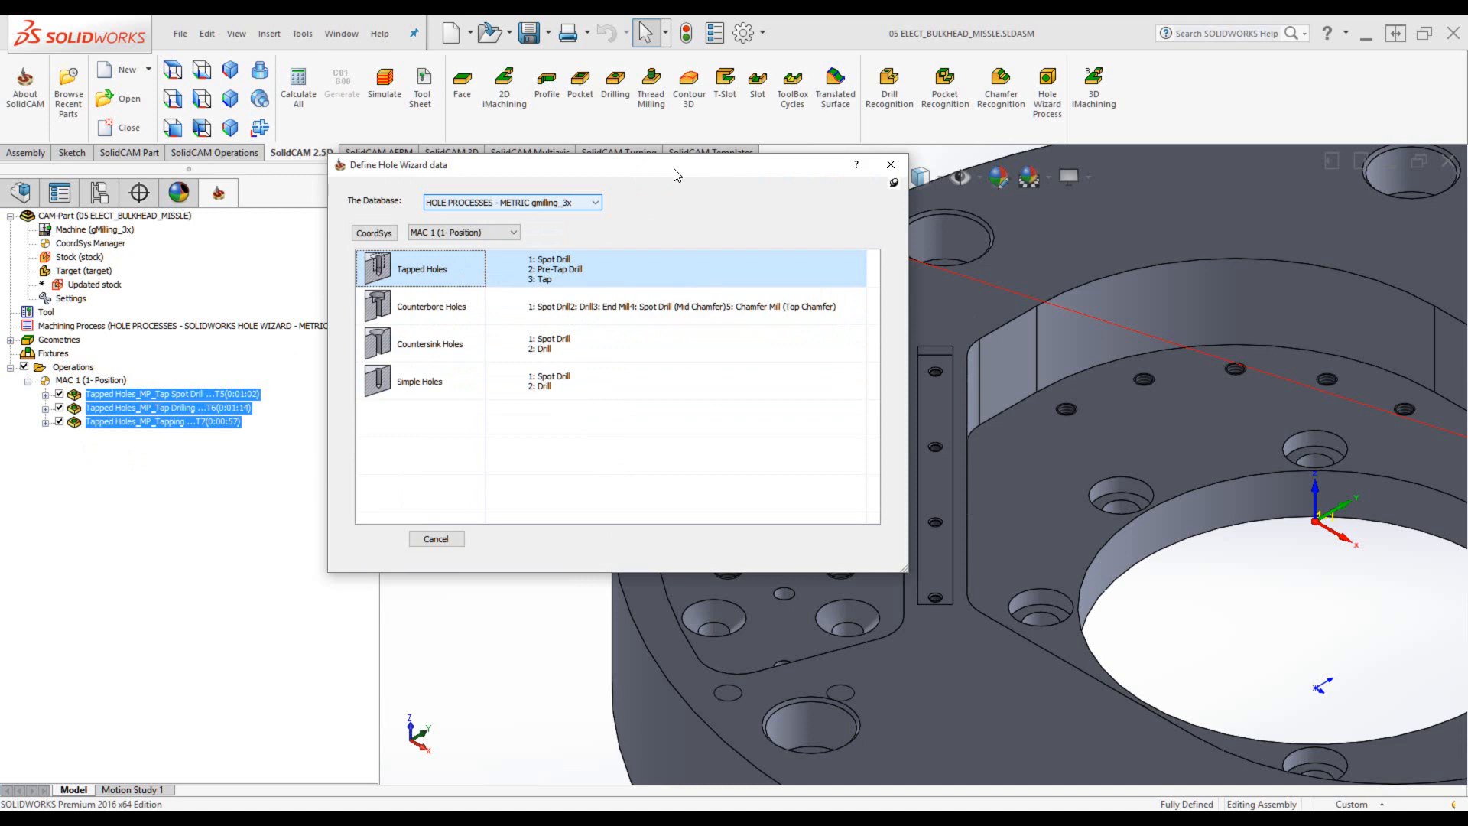
mouse_move(425, 491)
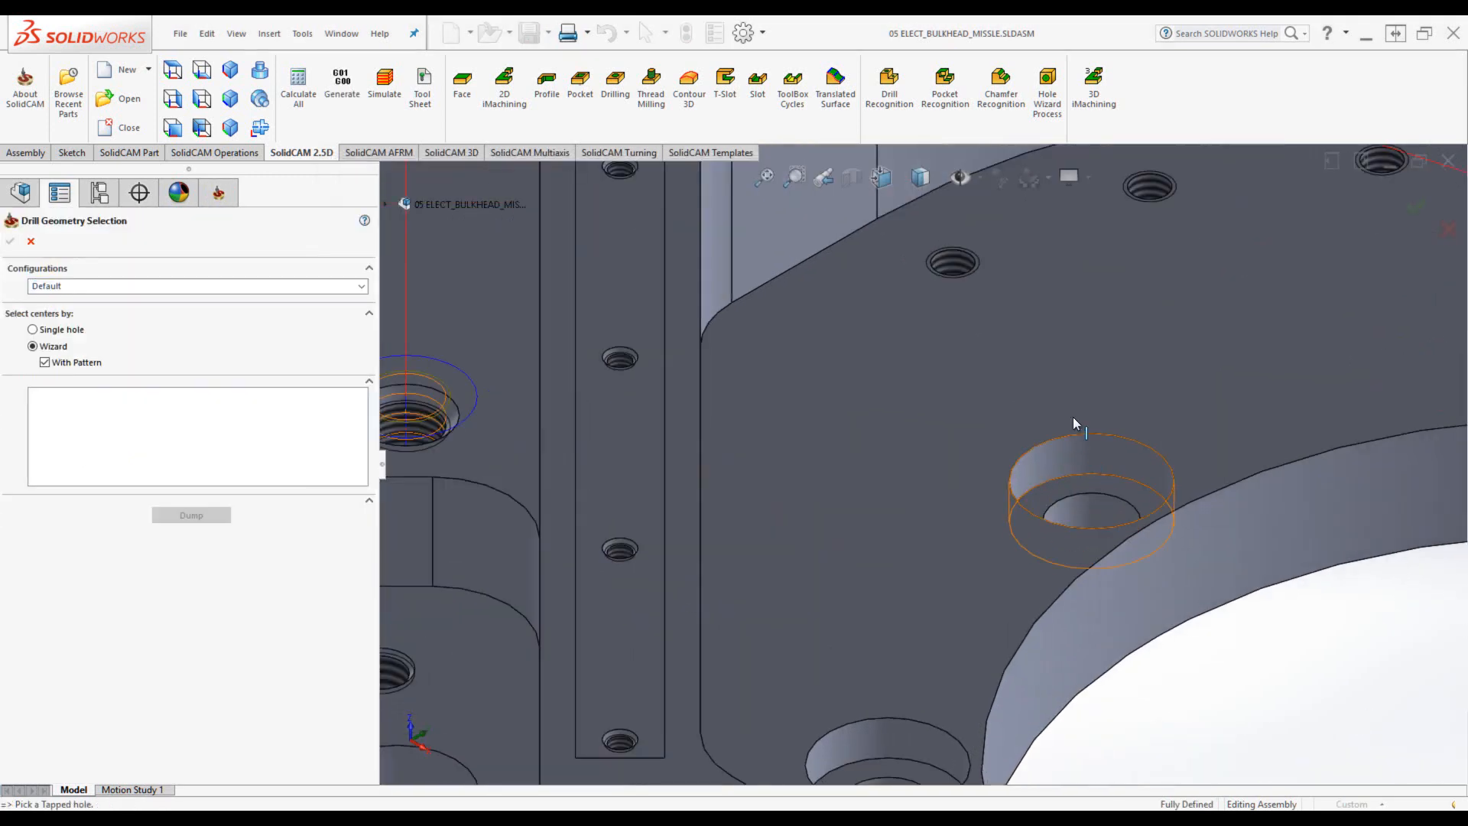
mouse_move(956, 274)
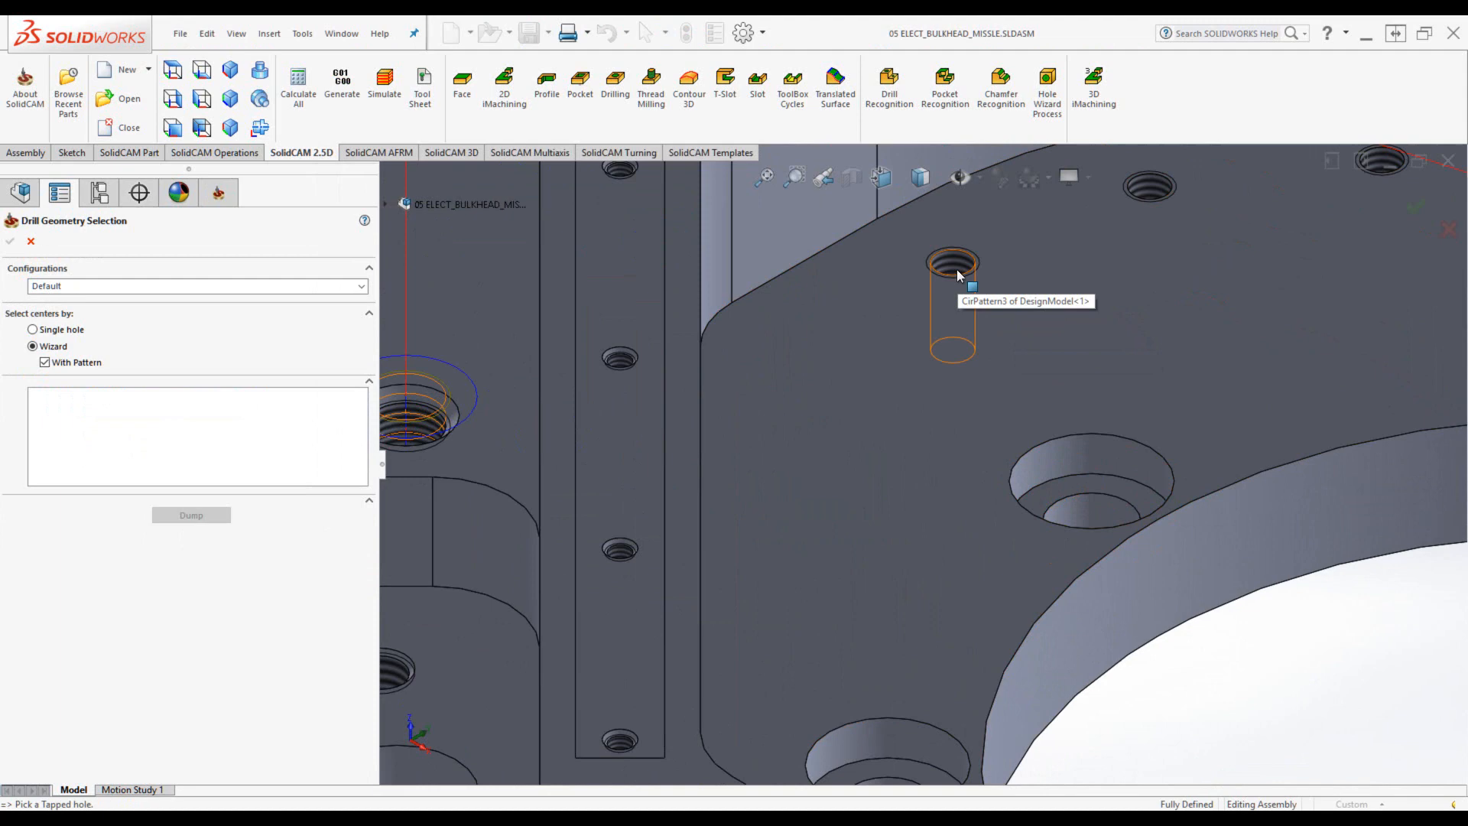
- Pick the circular tapped-hole pattern for Tapped Holes_MP_1, then close the Hole Wizard dialog
left_click(953, 268)
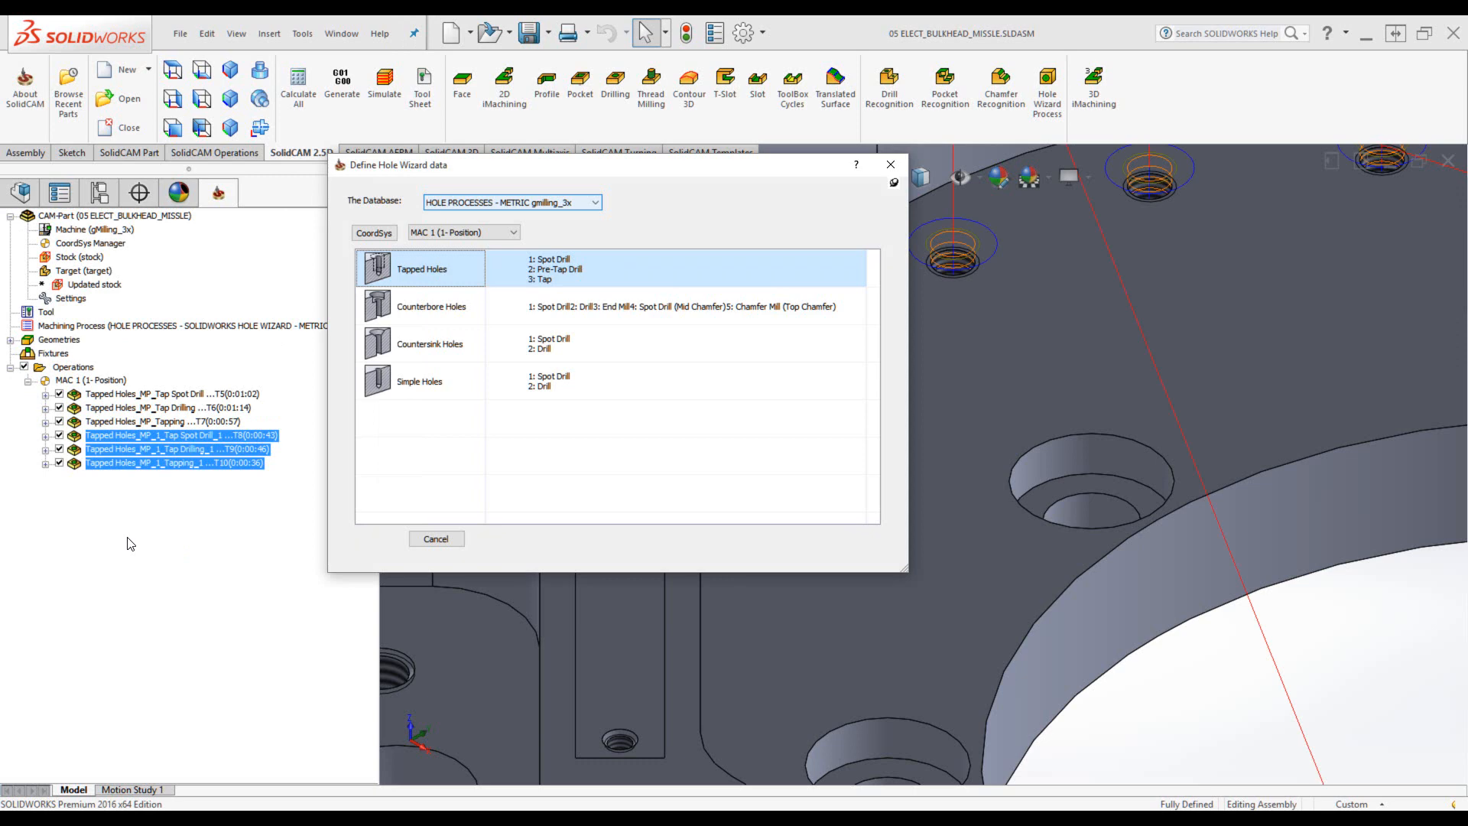
mouse_move(693, 238)
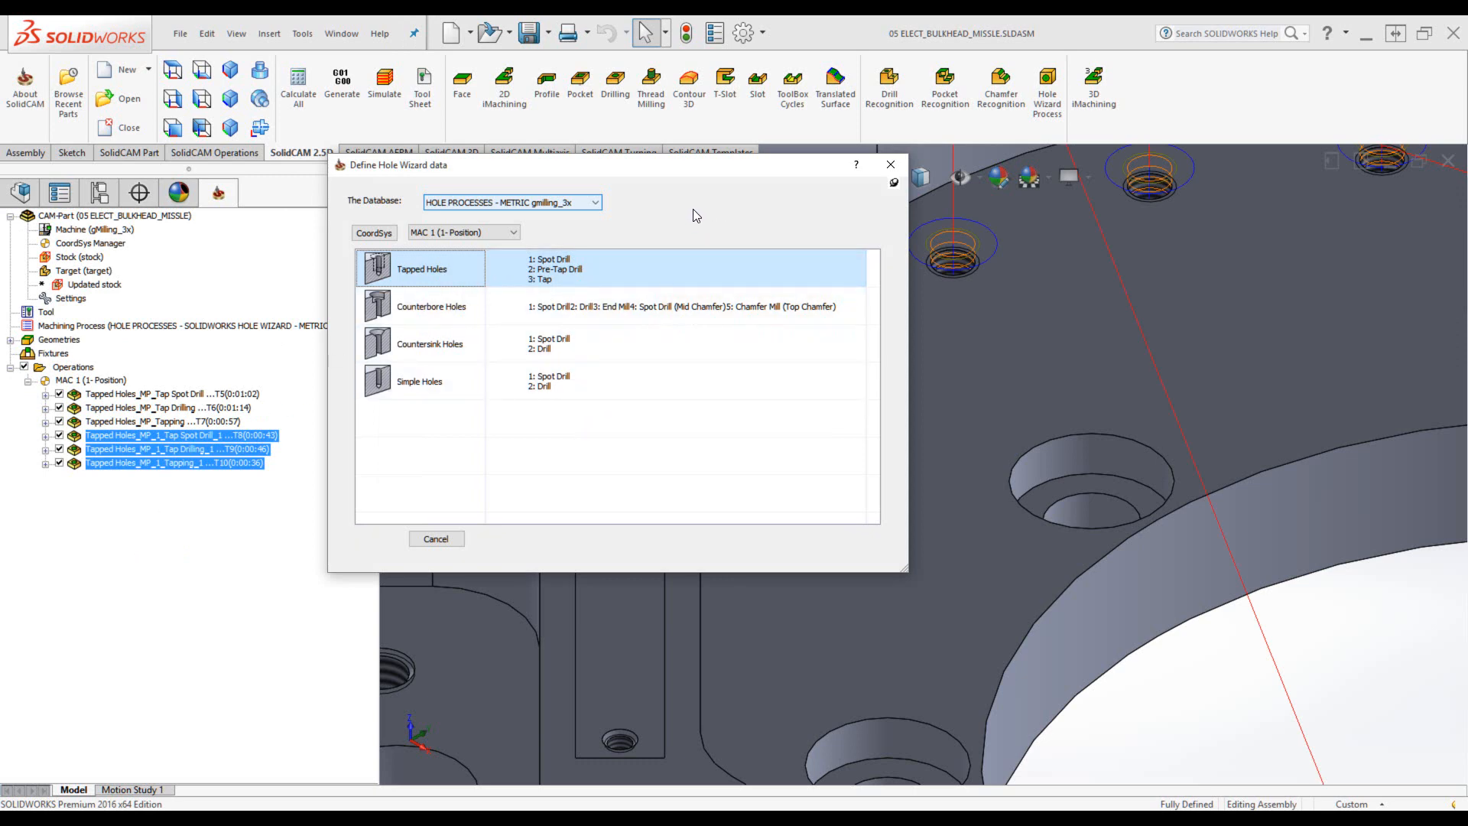
mouse_move(890, 165)
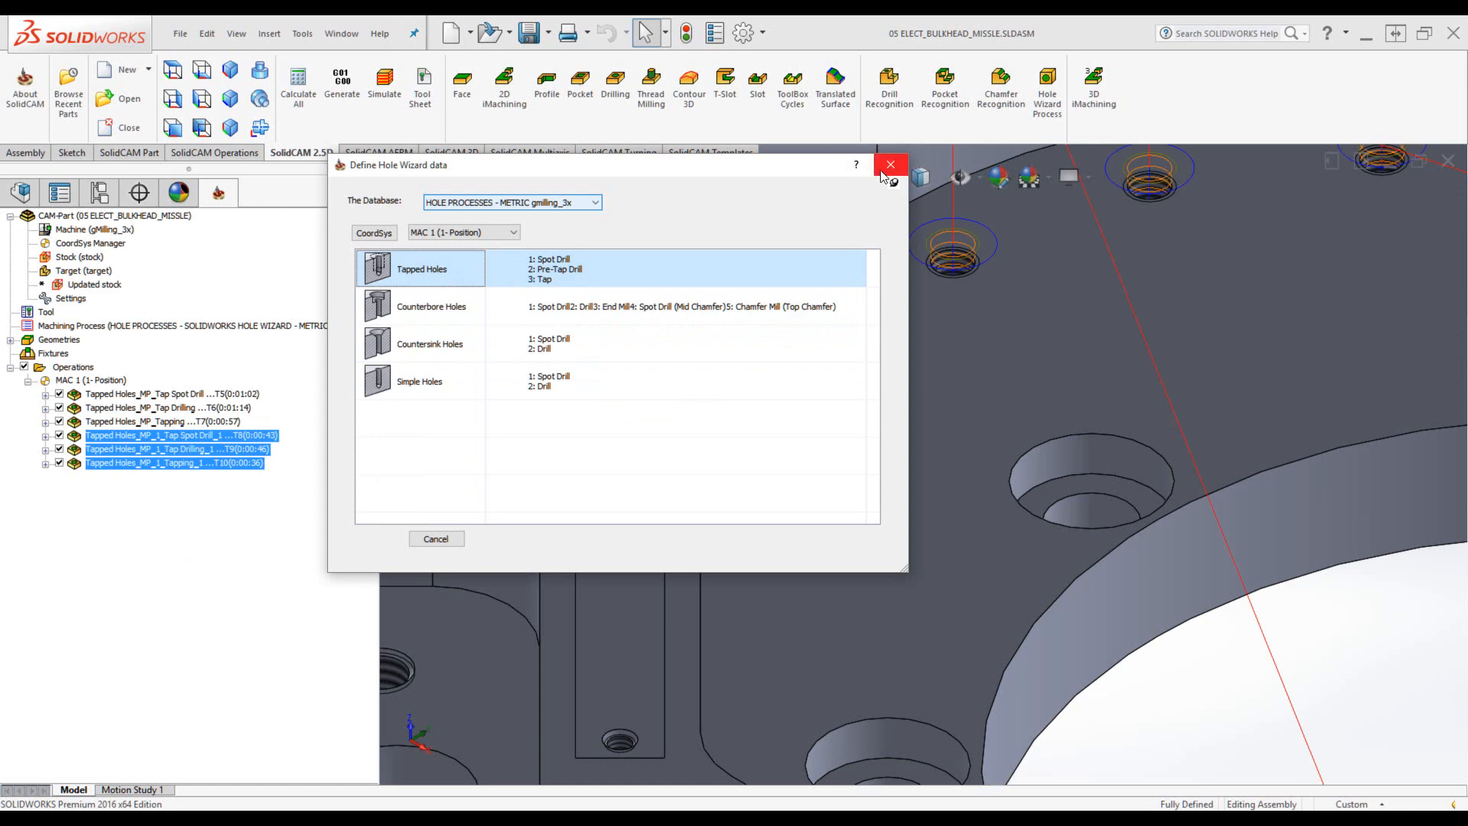
left_click(890, 165)
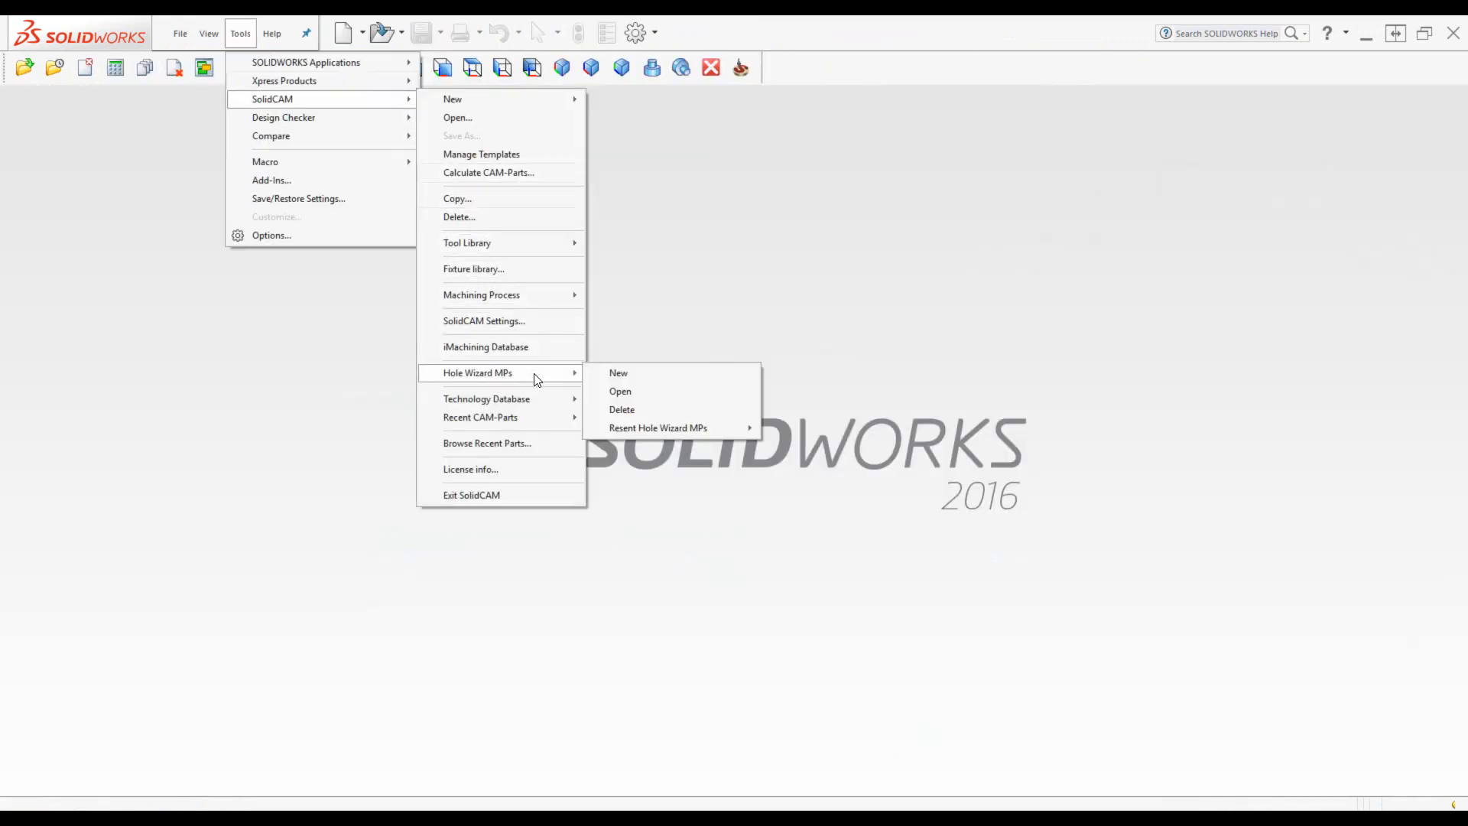
mouse_move(507, 375)
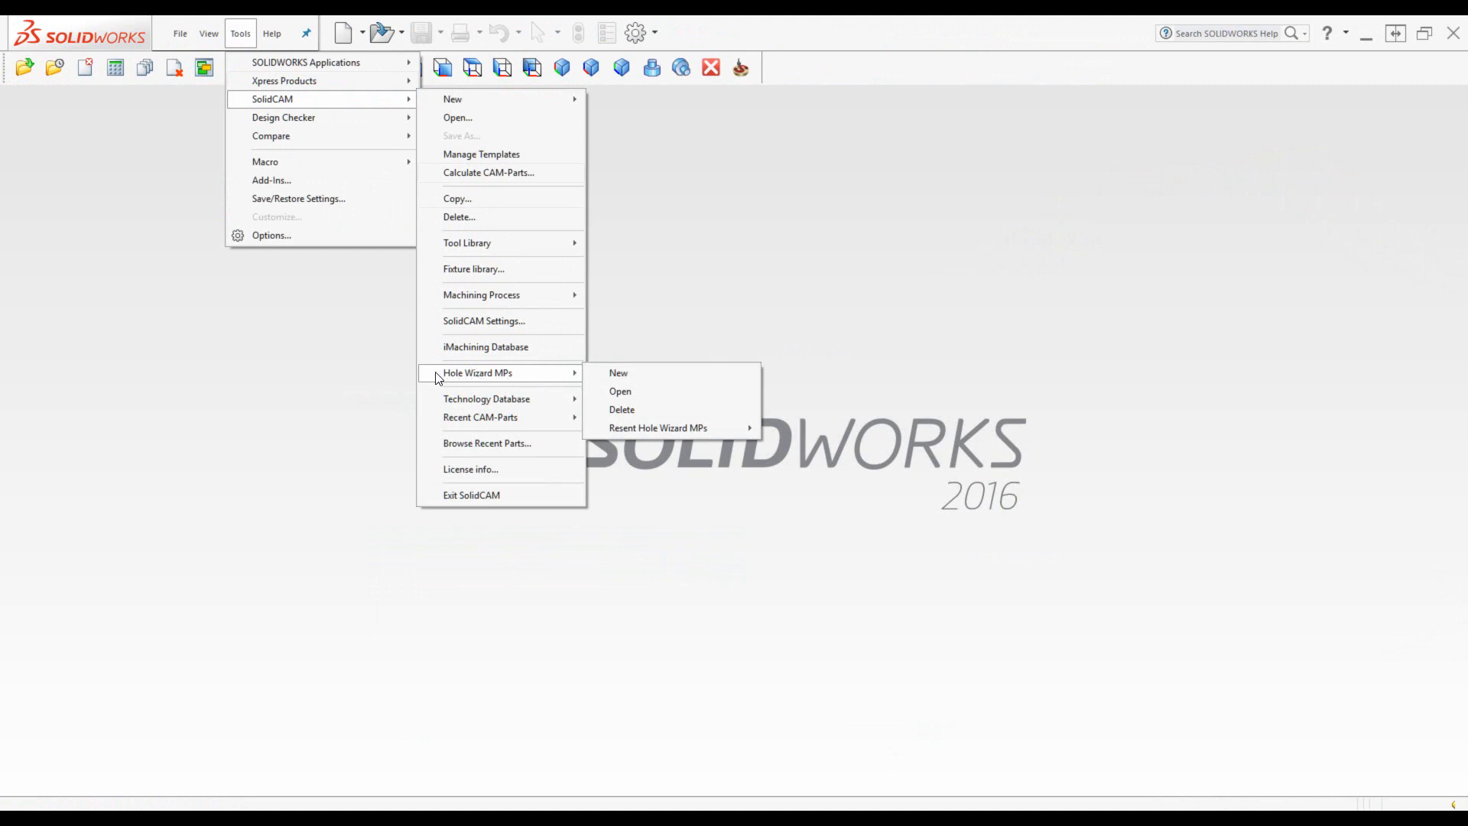
mouse_move(510, 381)
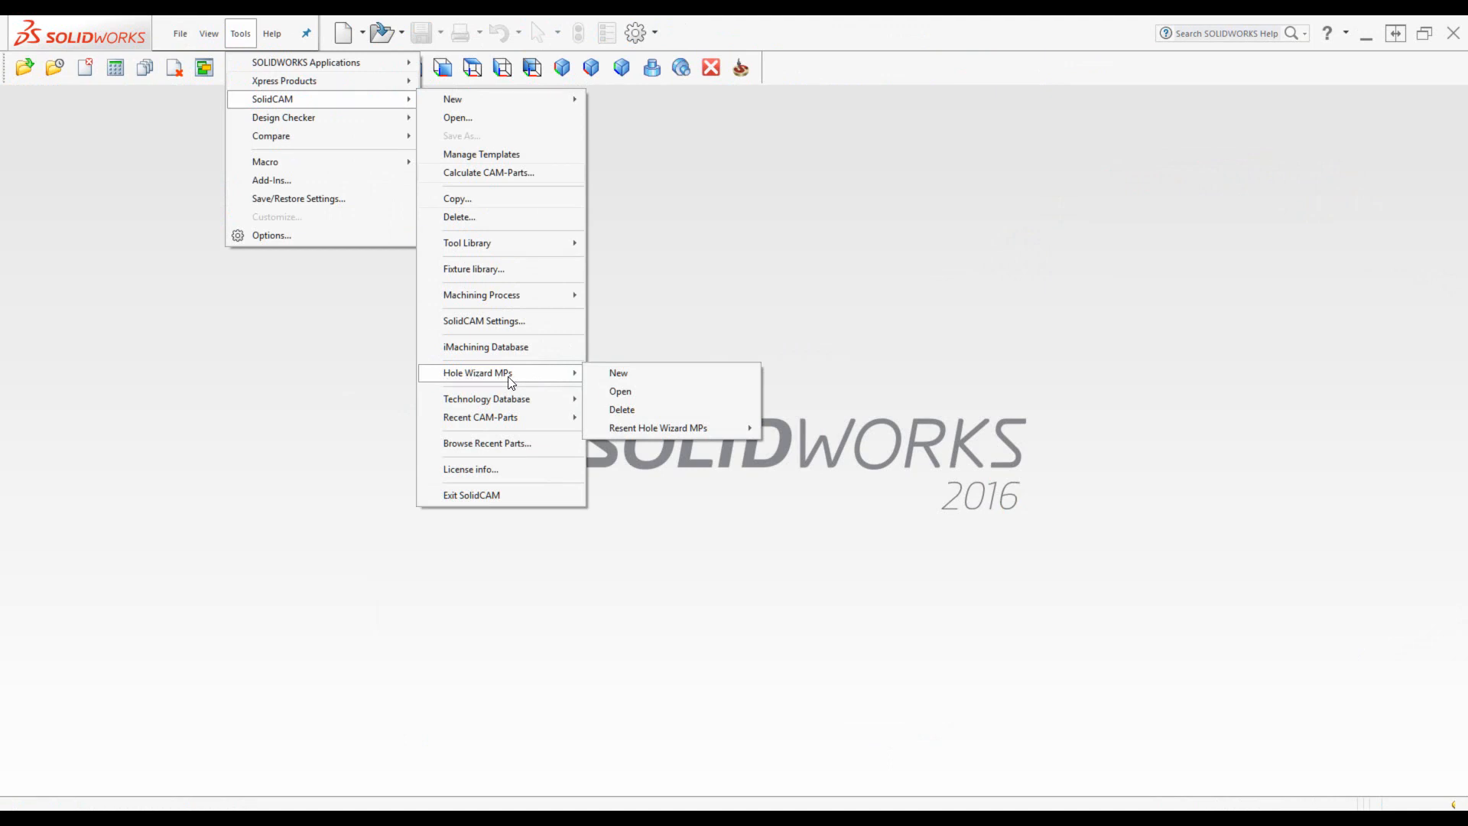
mouse_move(527, 383)
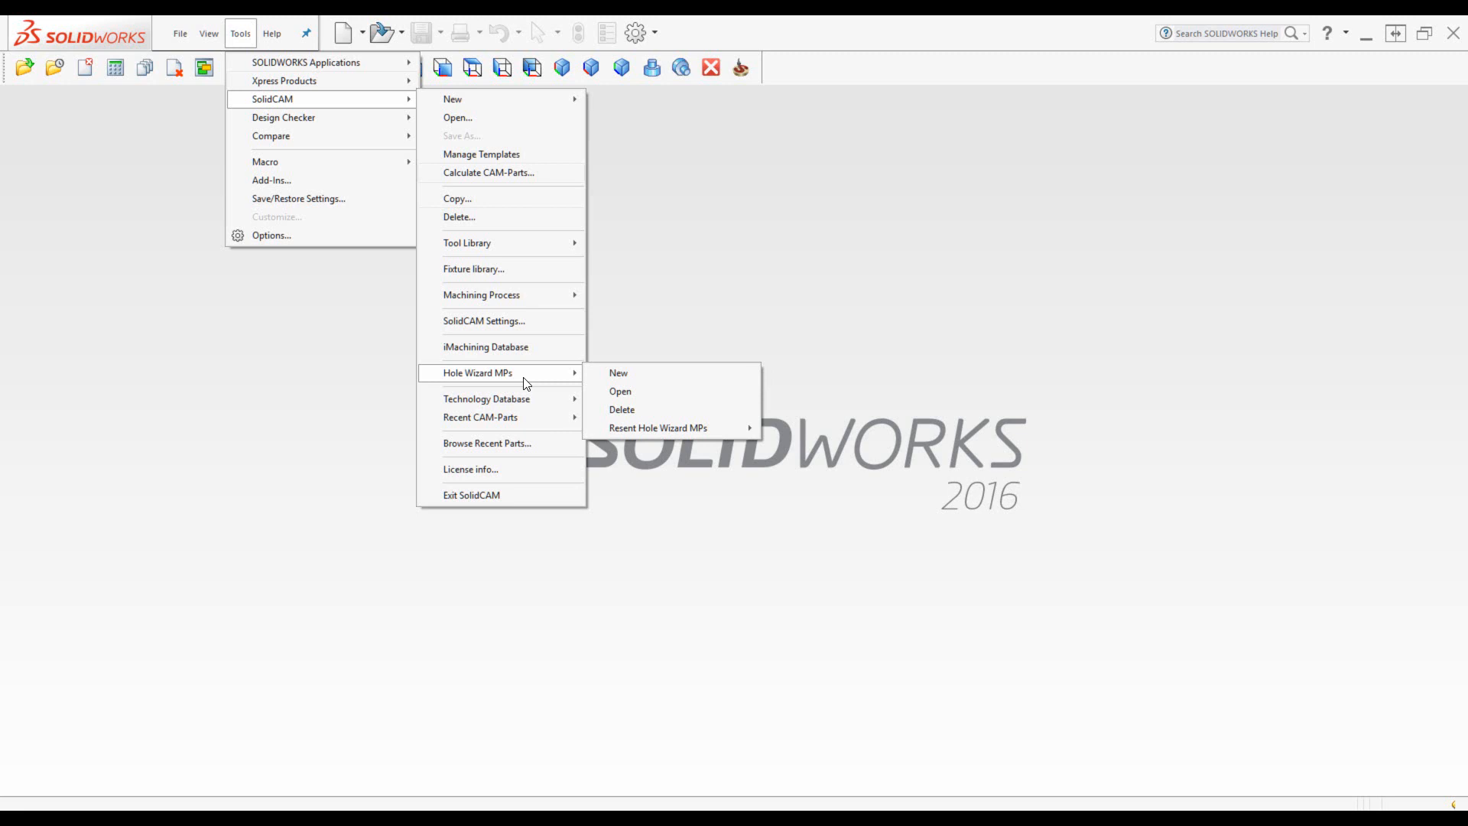
mouse_move(546, 384)
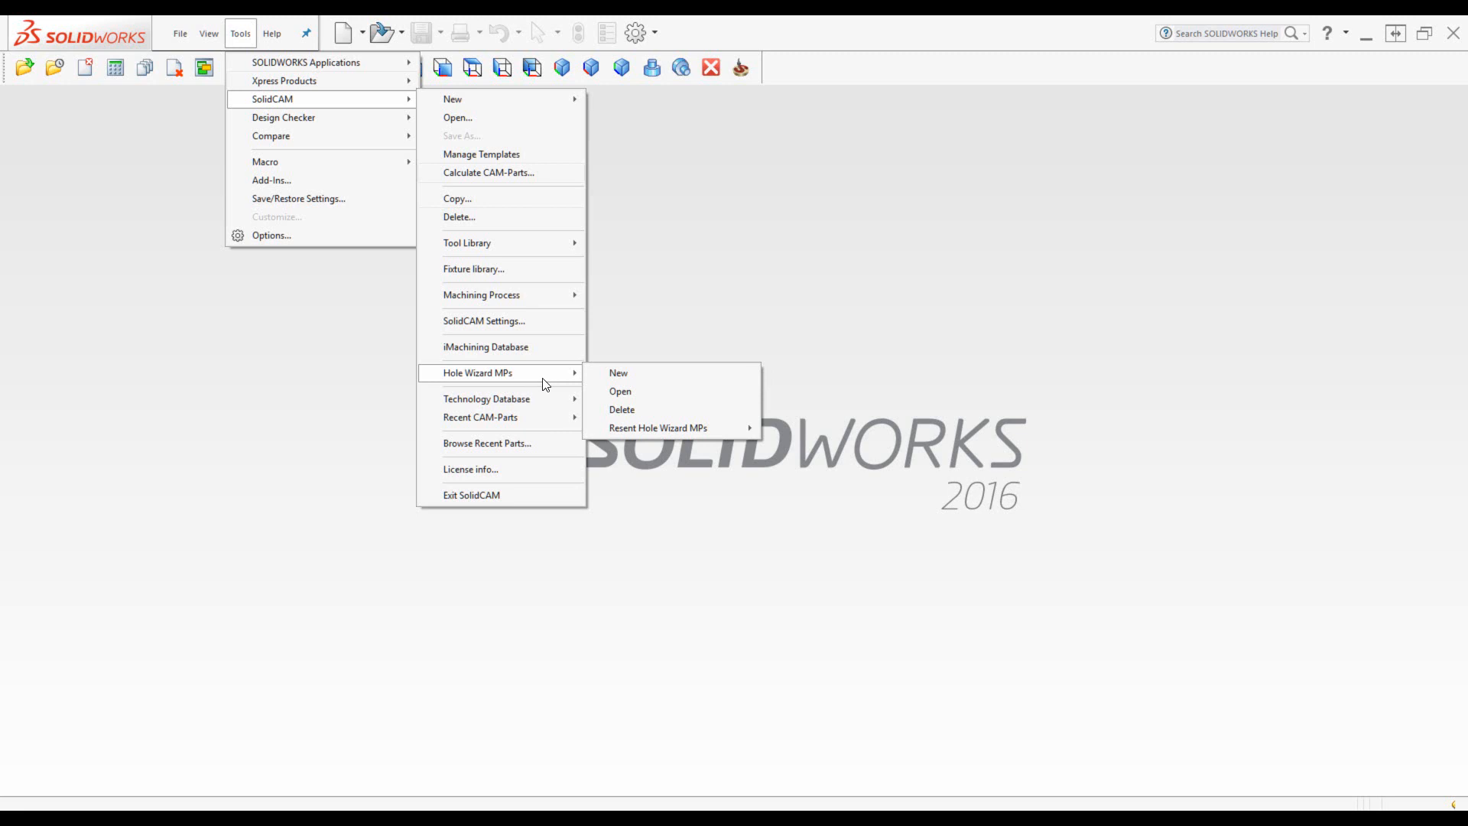
- Open the HOLE PROCESSES - METRIC gmilling_3x.MPT hole process table
left_click(620, 392)
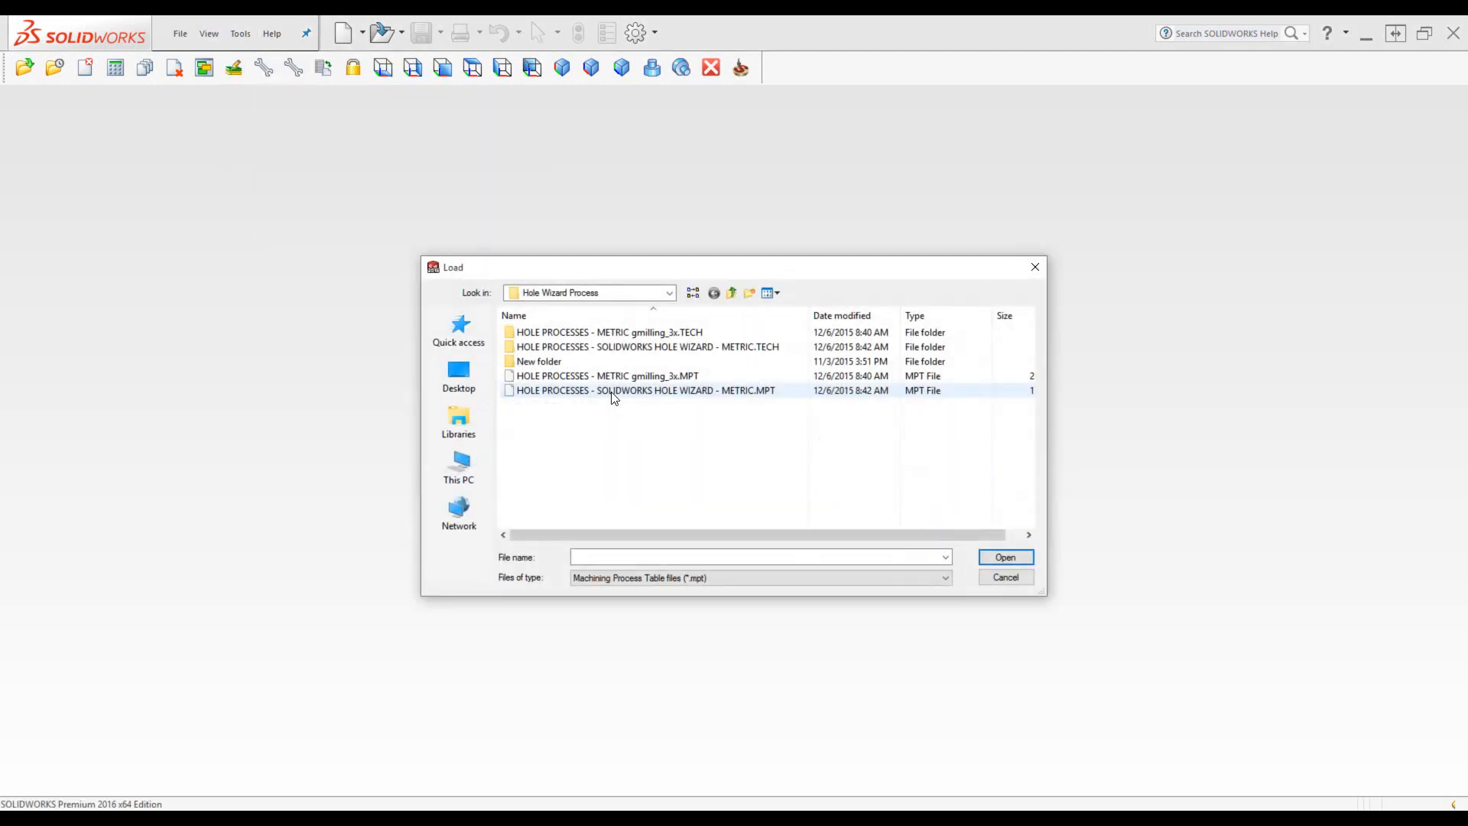
left_click(614, 375)
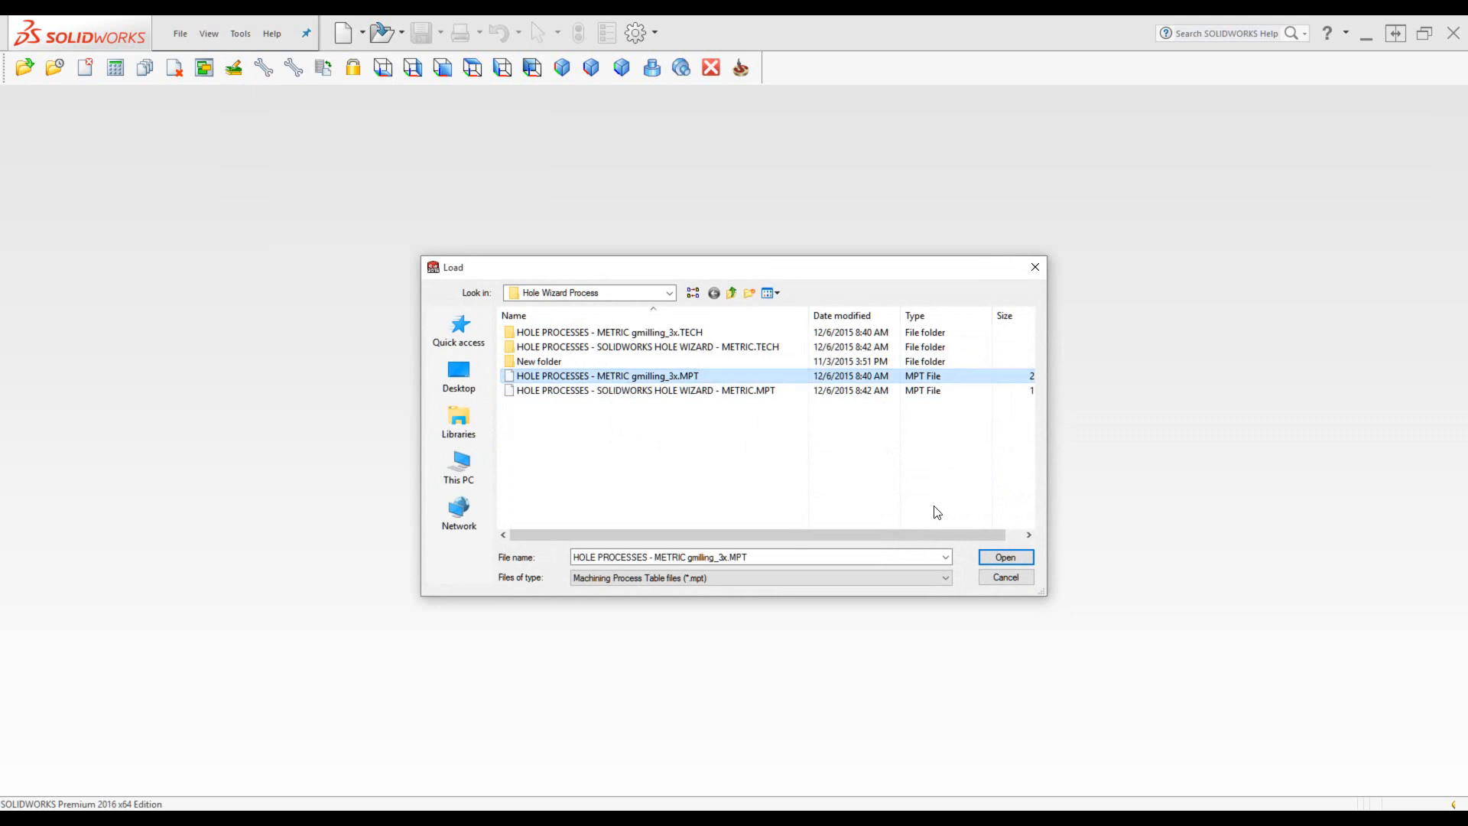
left_click(1006, 557)
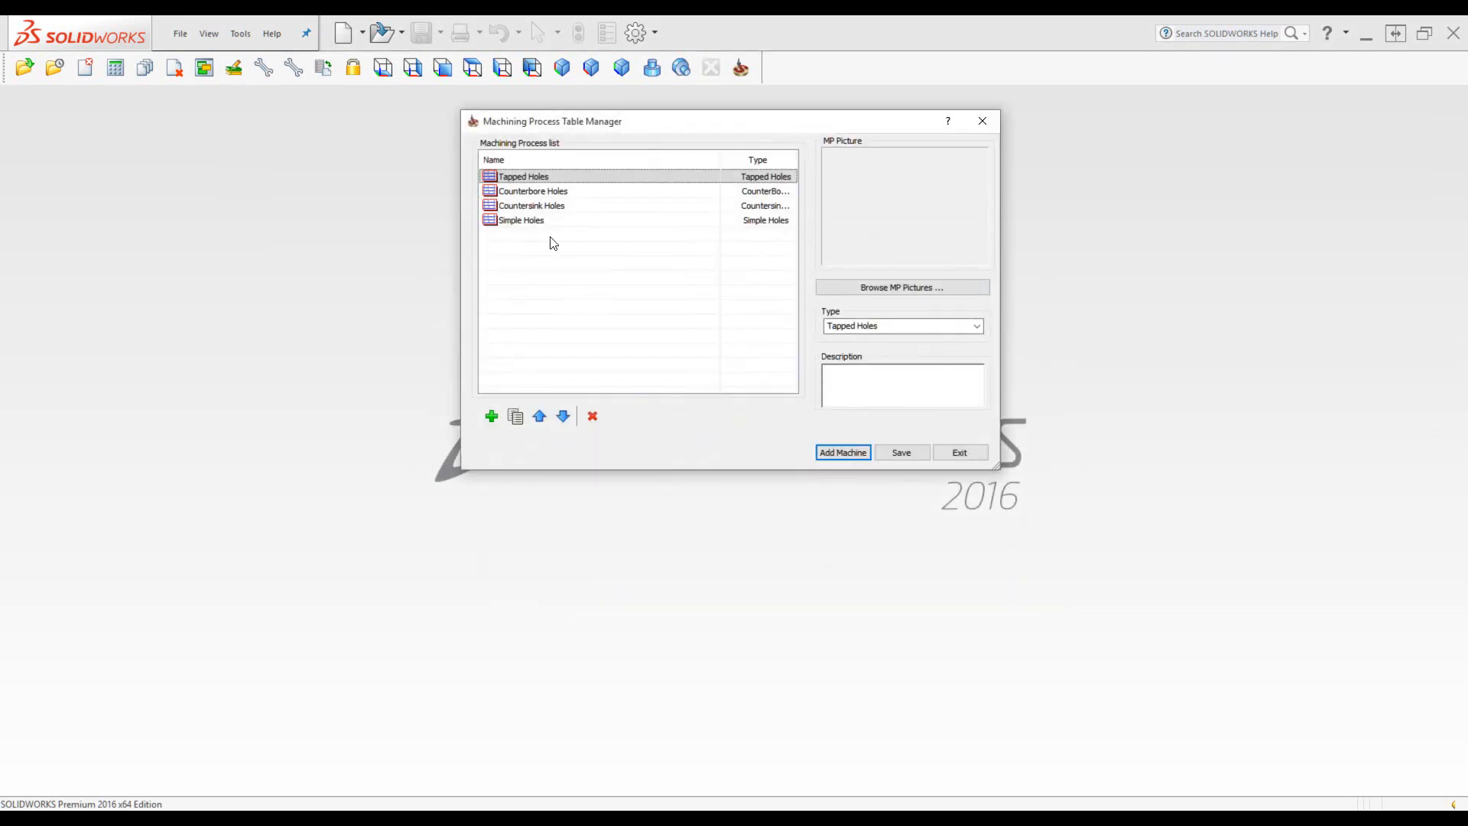
mouse_move(542, 291)
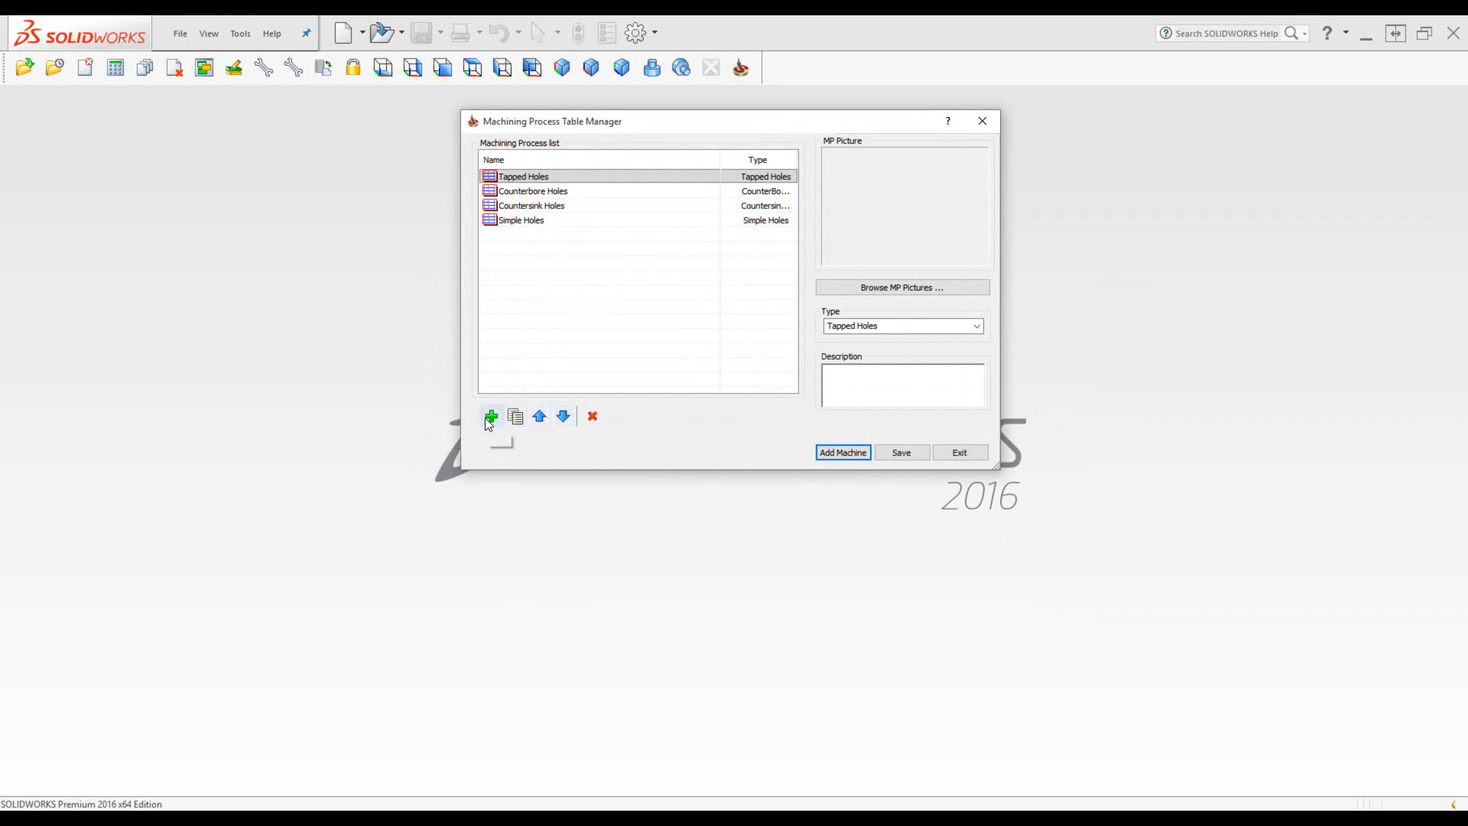
mouse_move(492, 417)
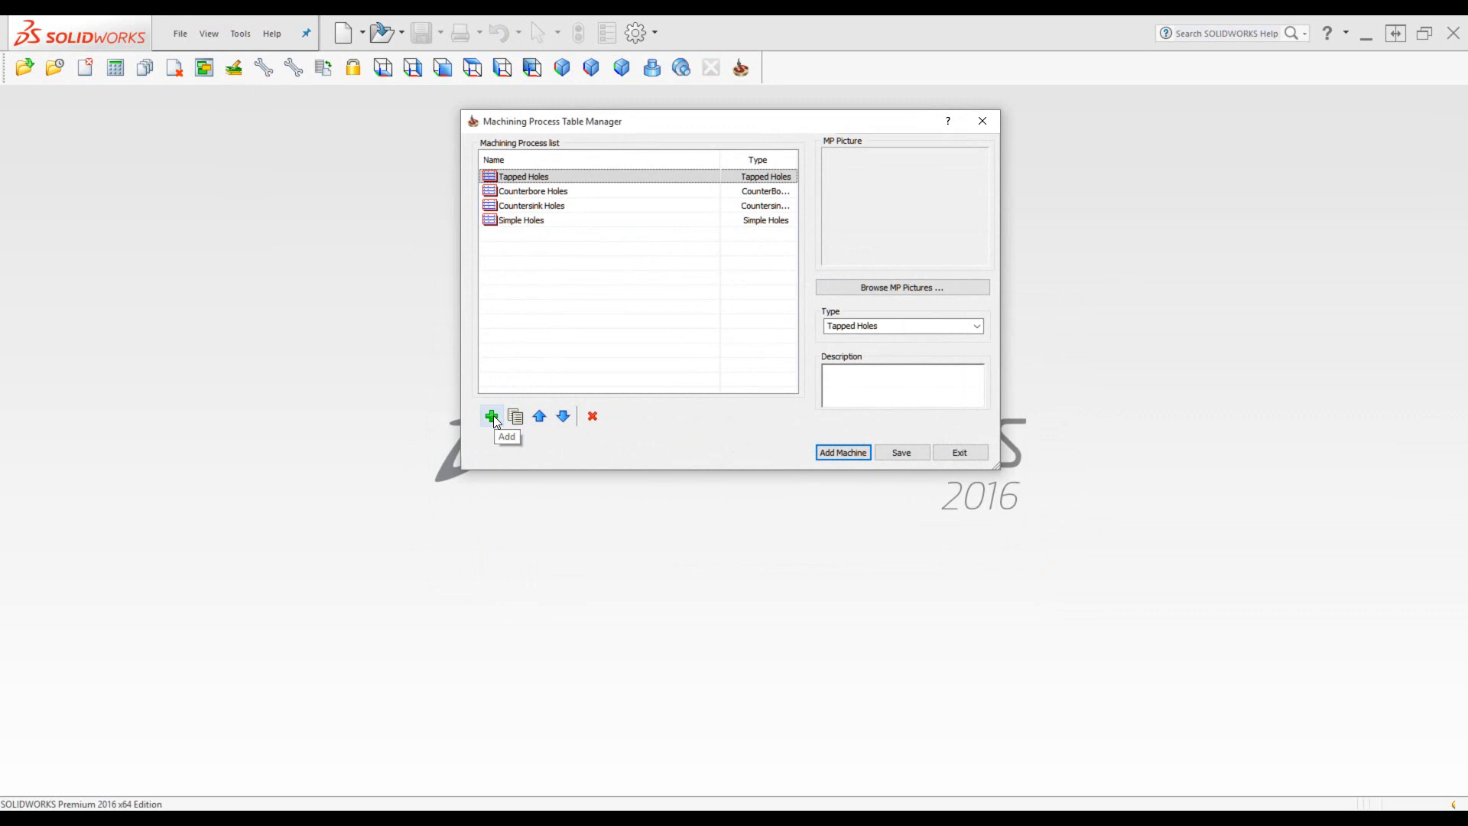
mouse_move(521, 417)
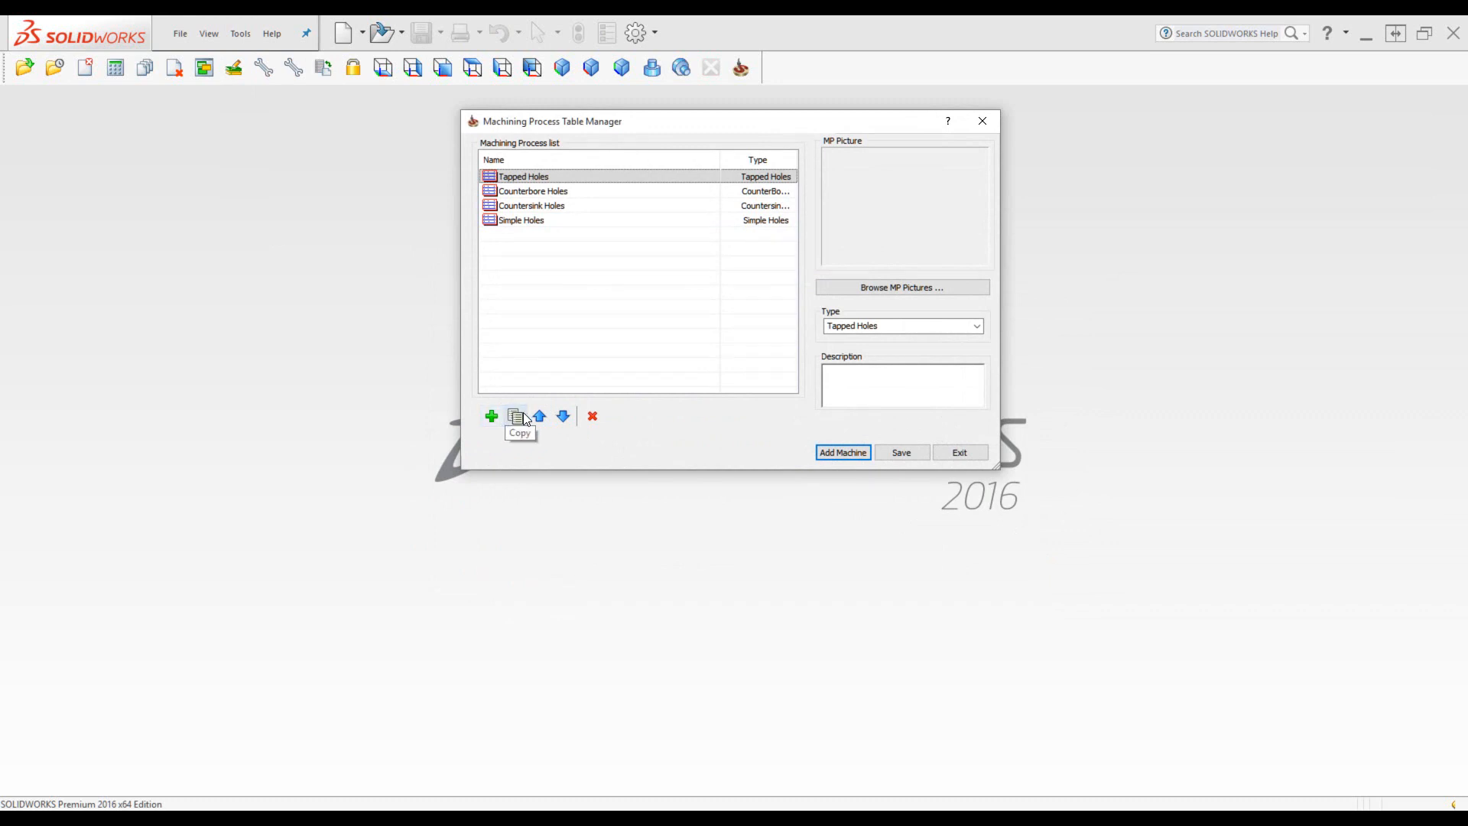
mouse_move(565, 418)
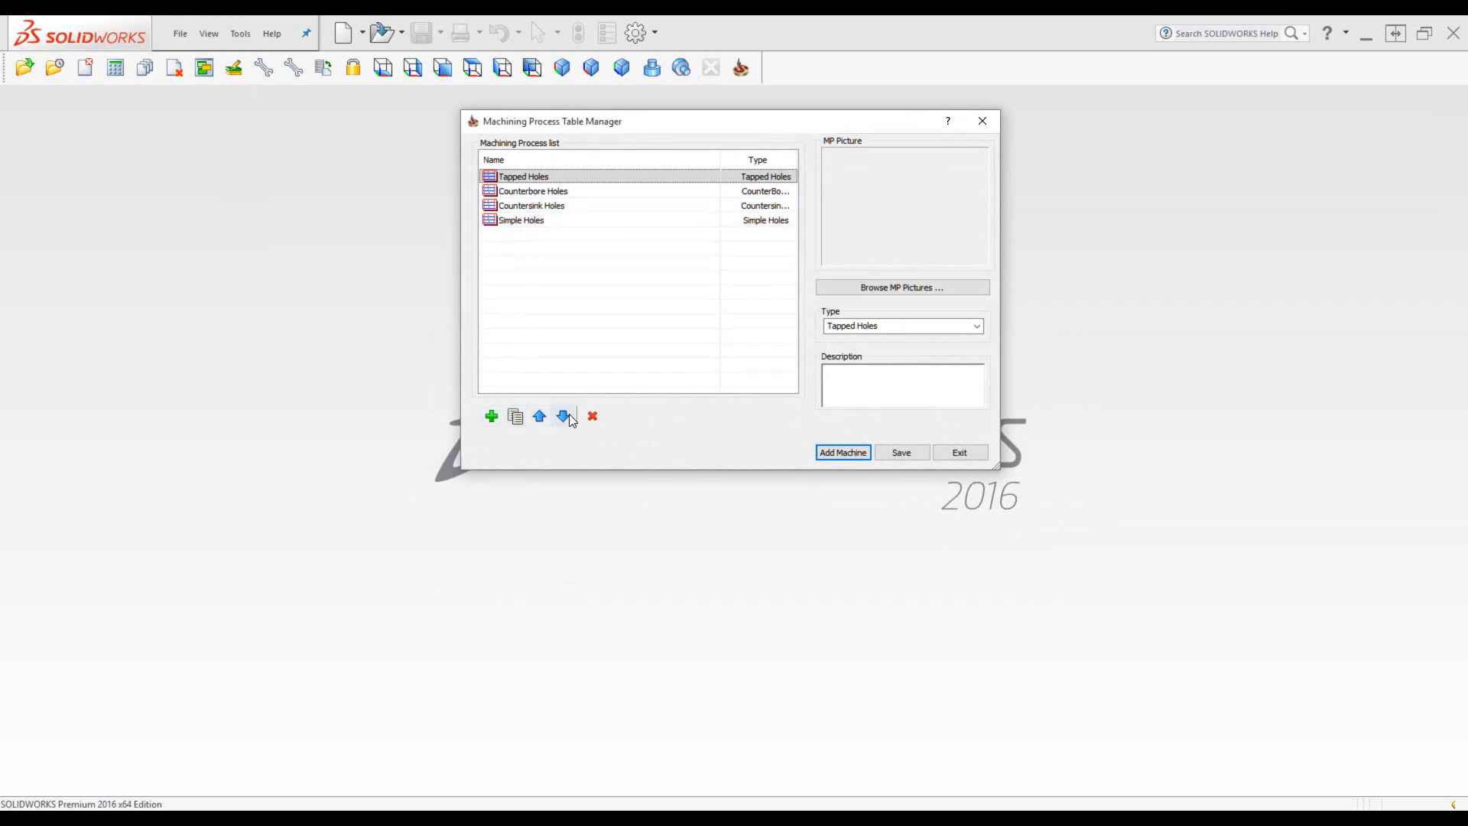
left_click(564, 416)
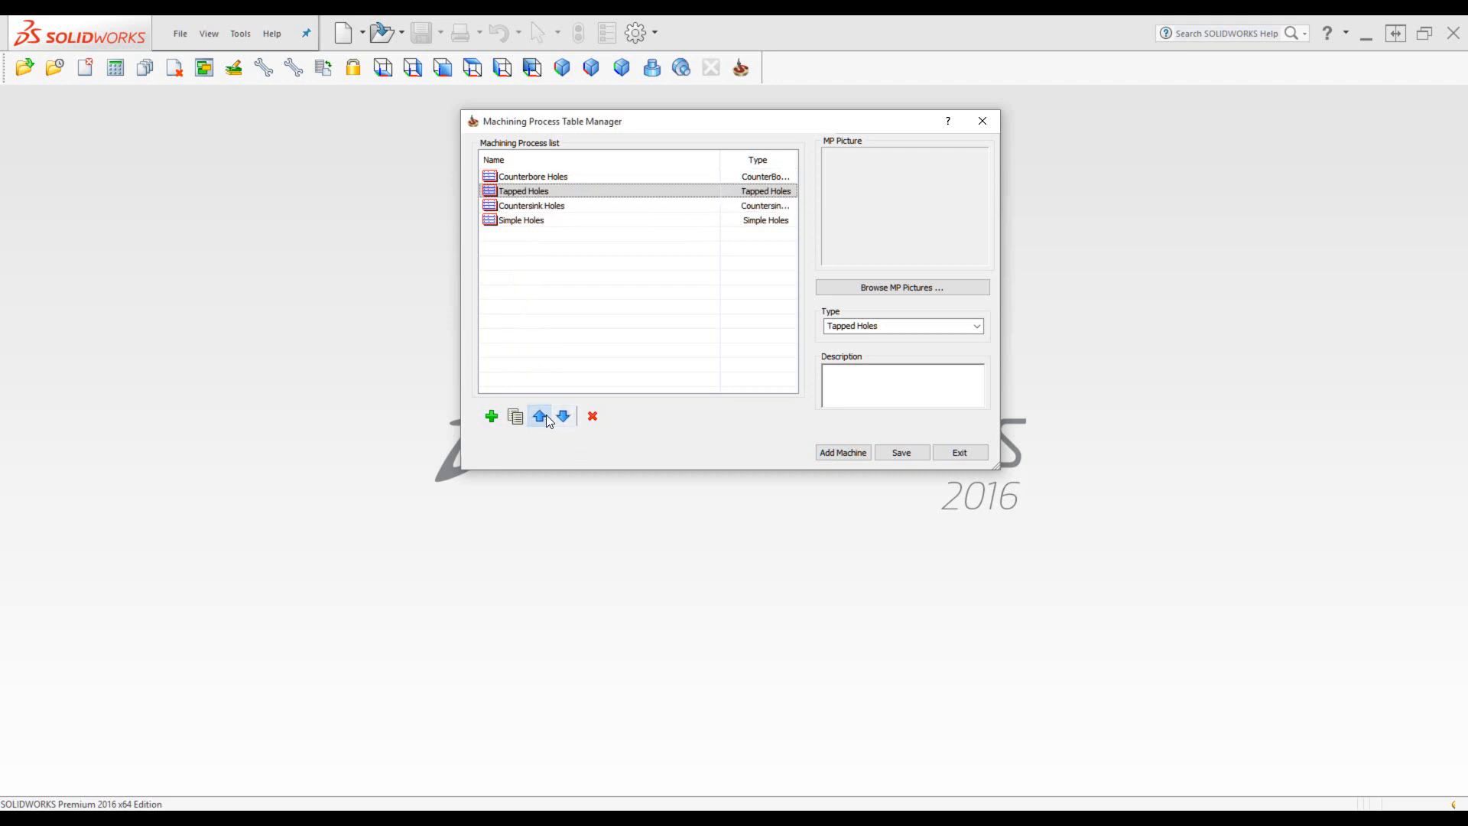
left_click(539, 416)
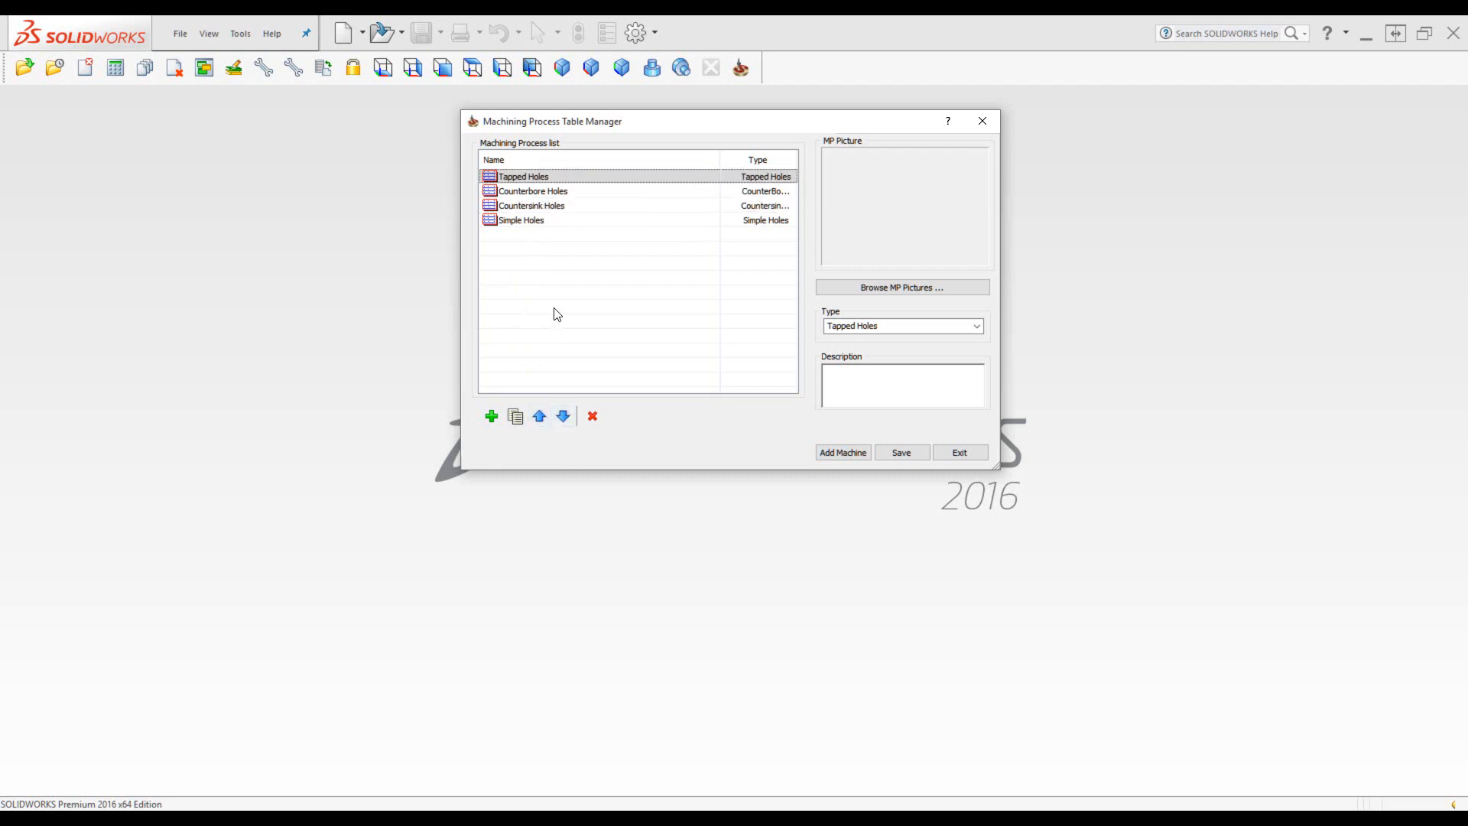
left_click(531, 191)
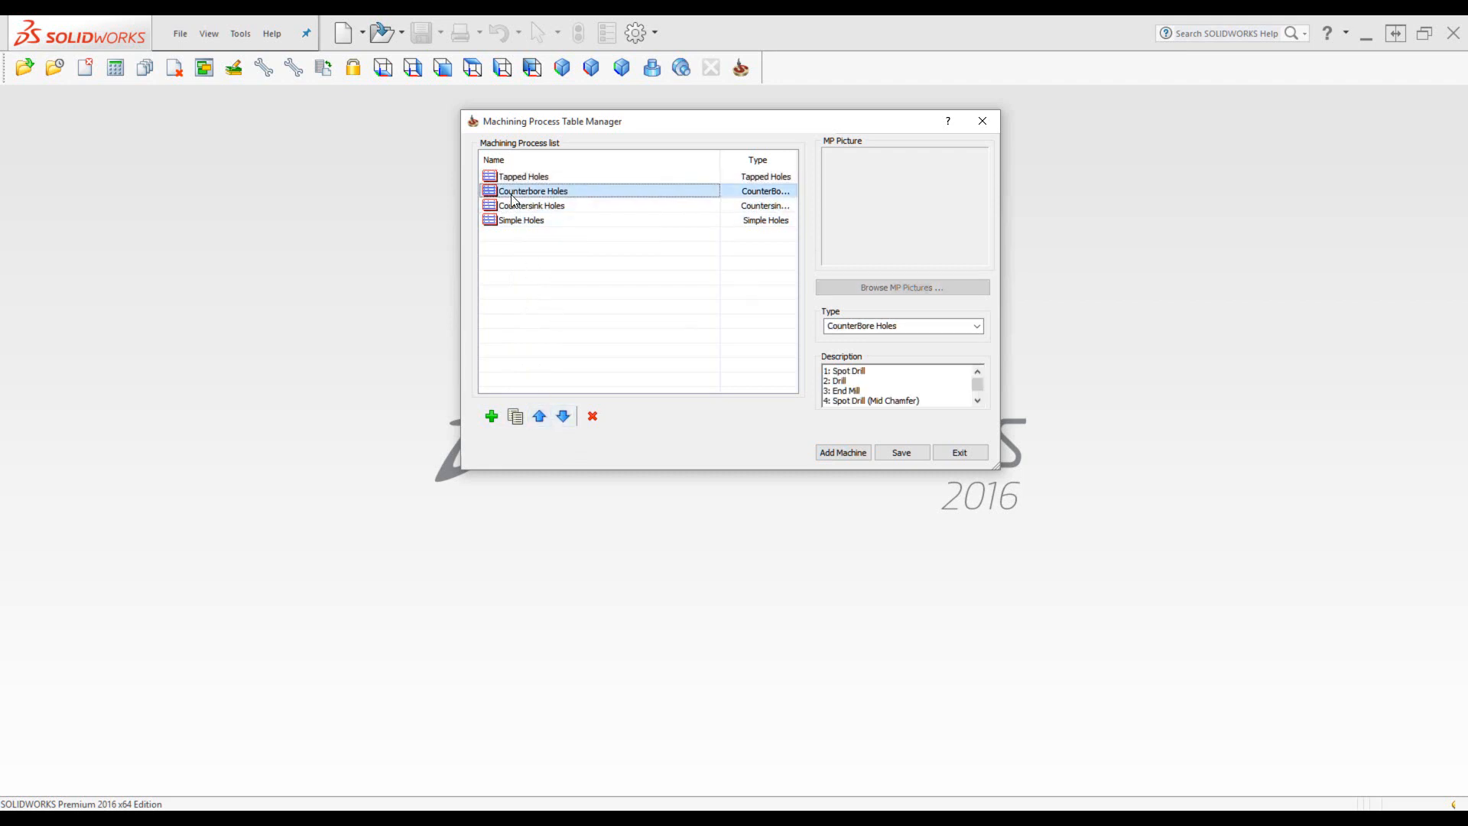
left_click(531, 205)
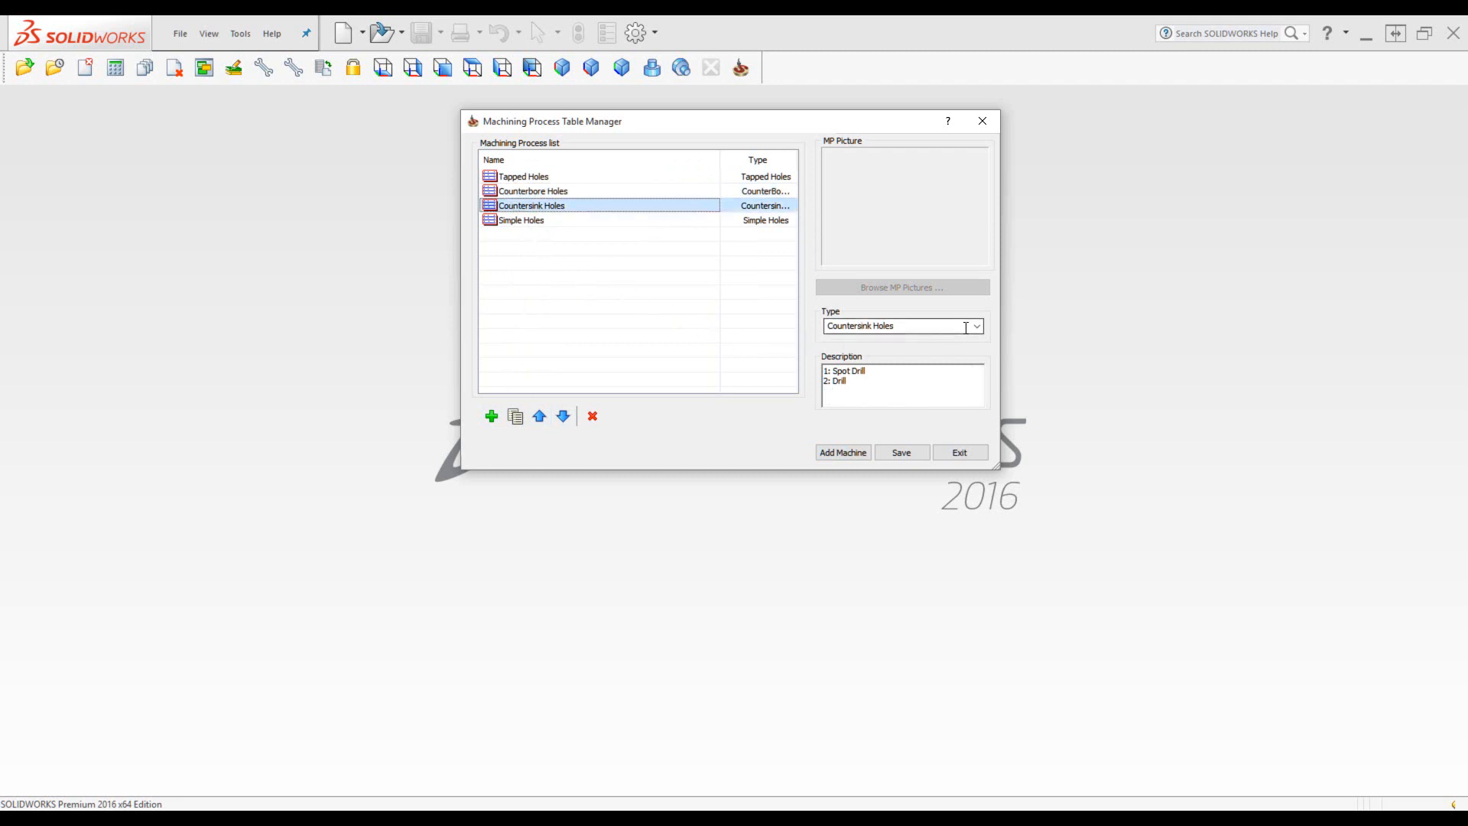
left_click(975, 326)
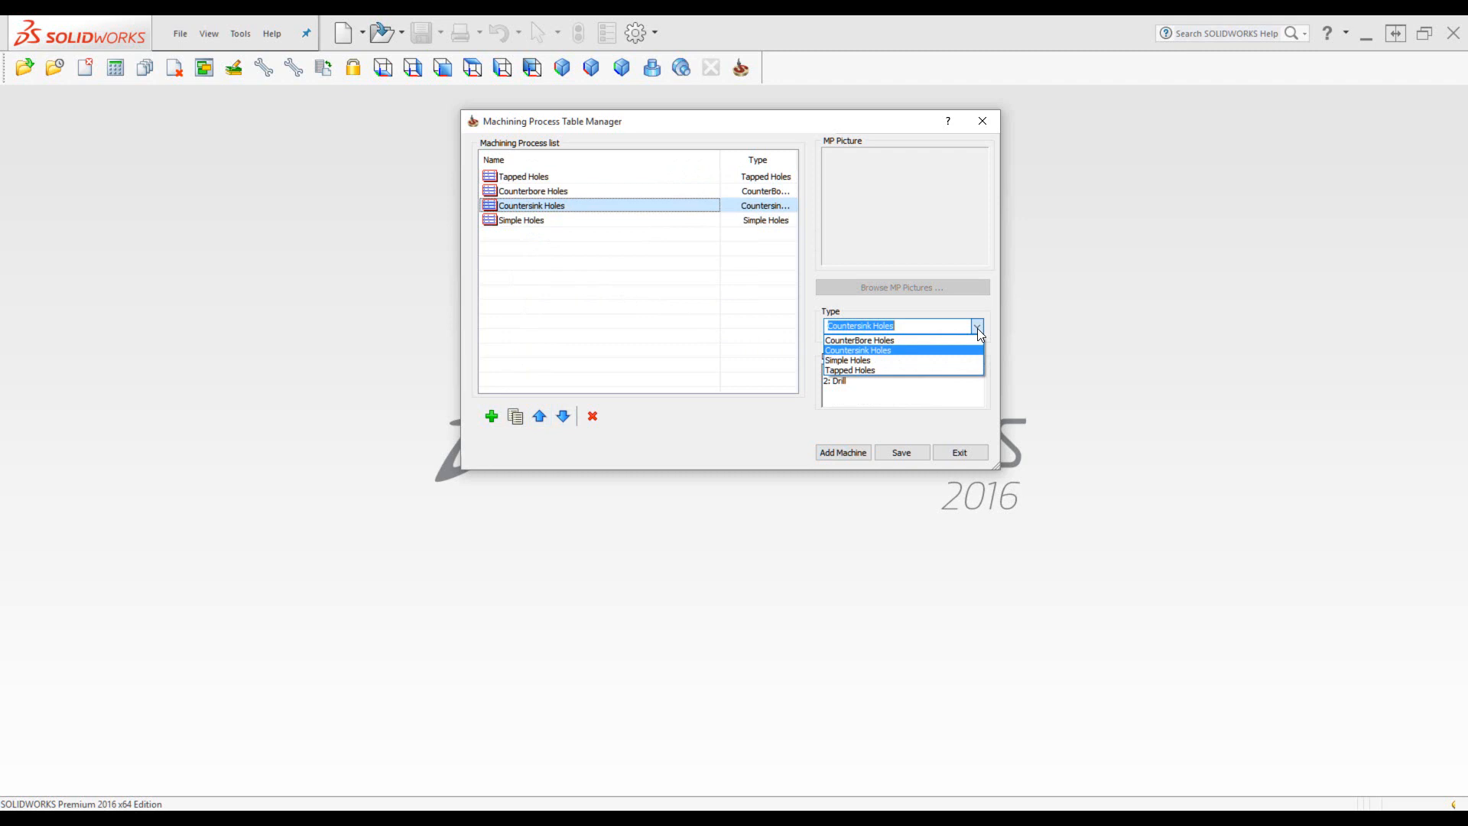
left_click(858, 350)
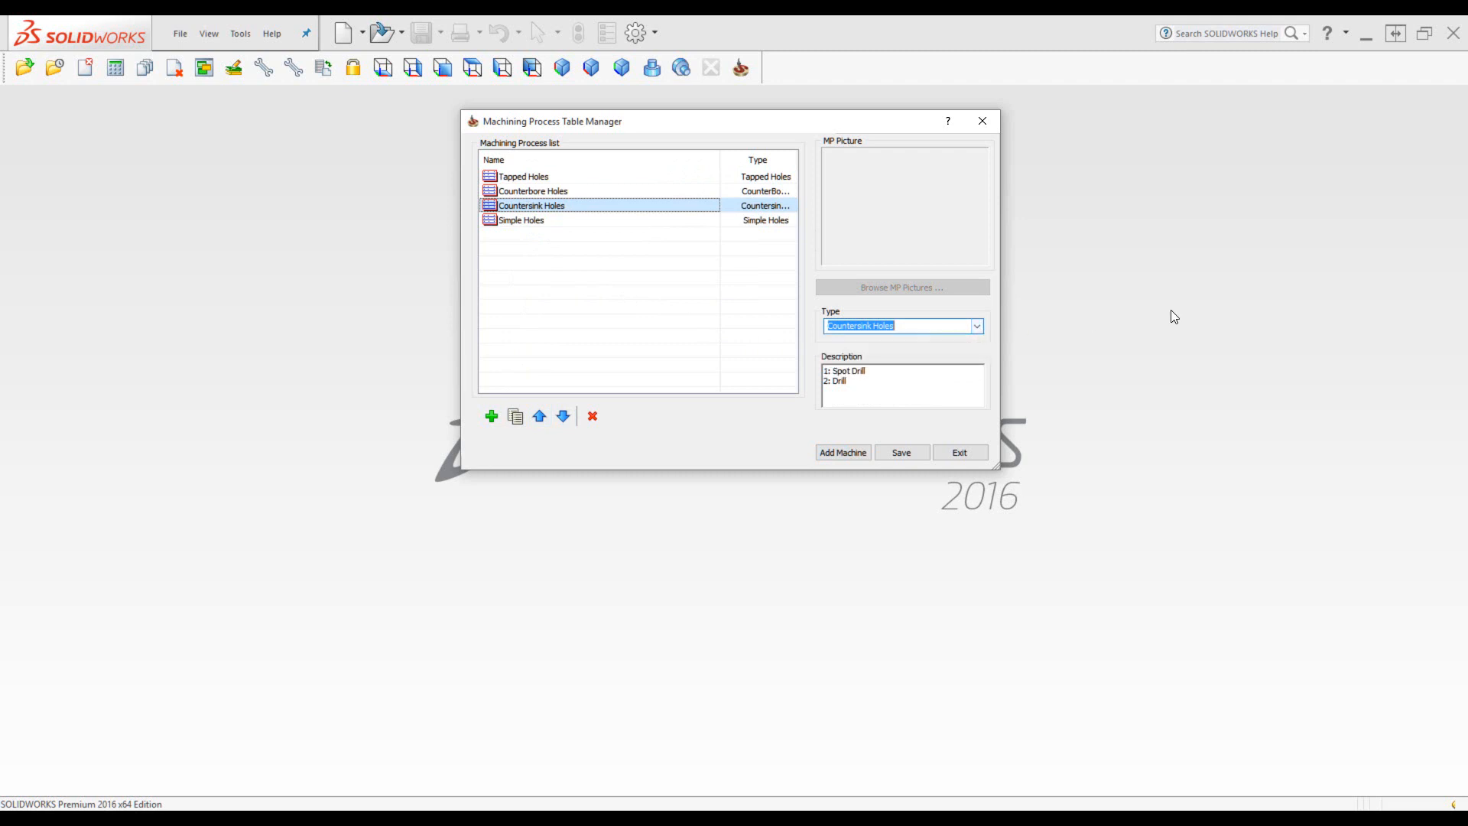
left_click(522, 176)
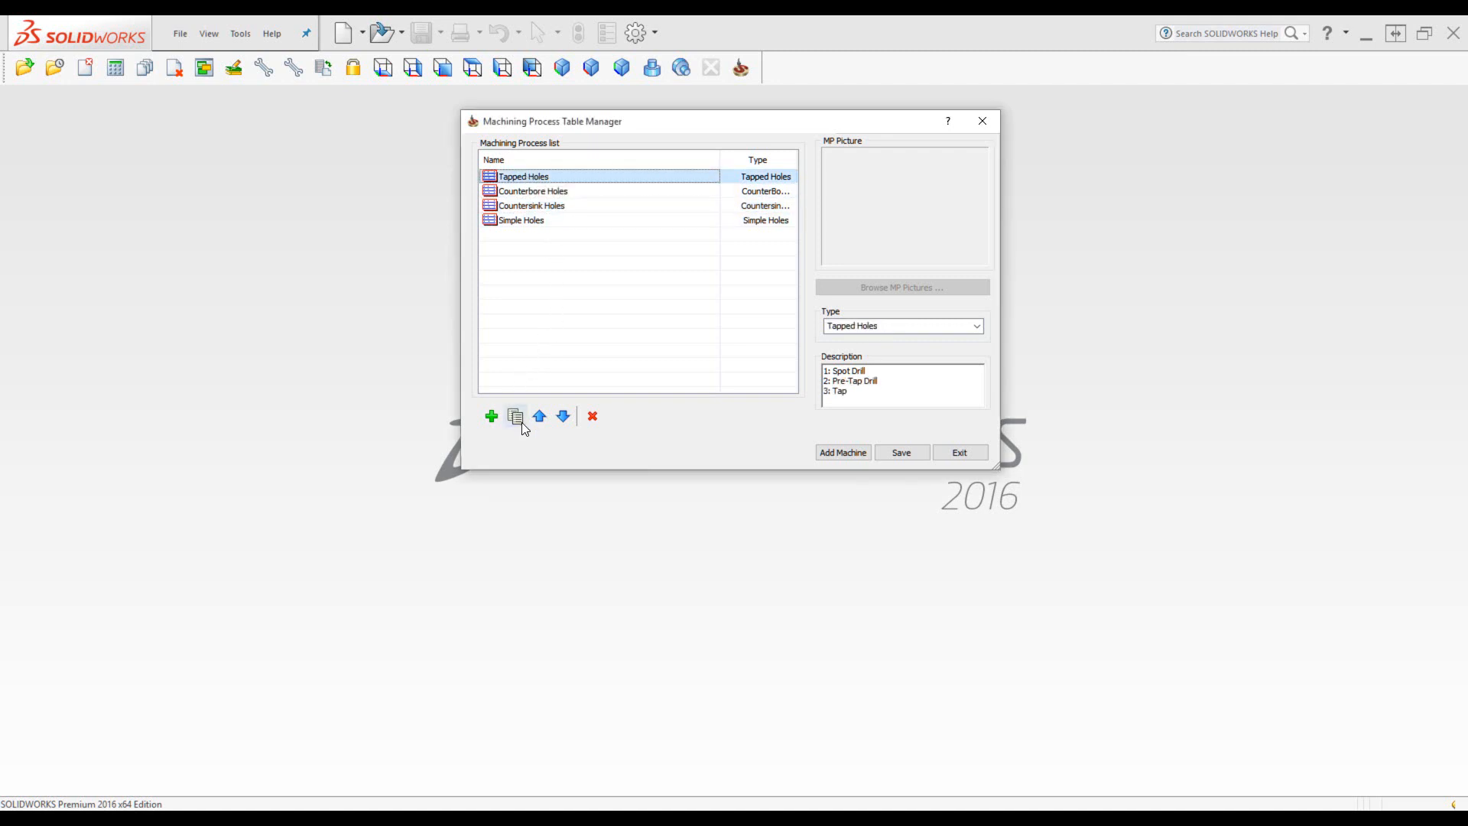
mouse_move(516, 416)
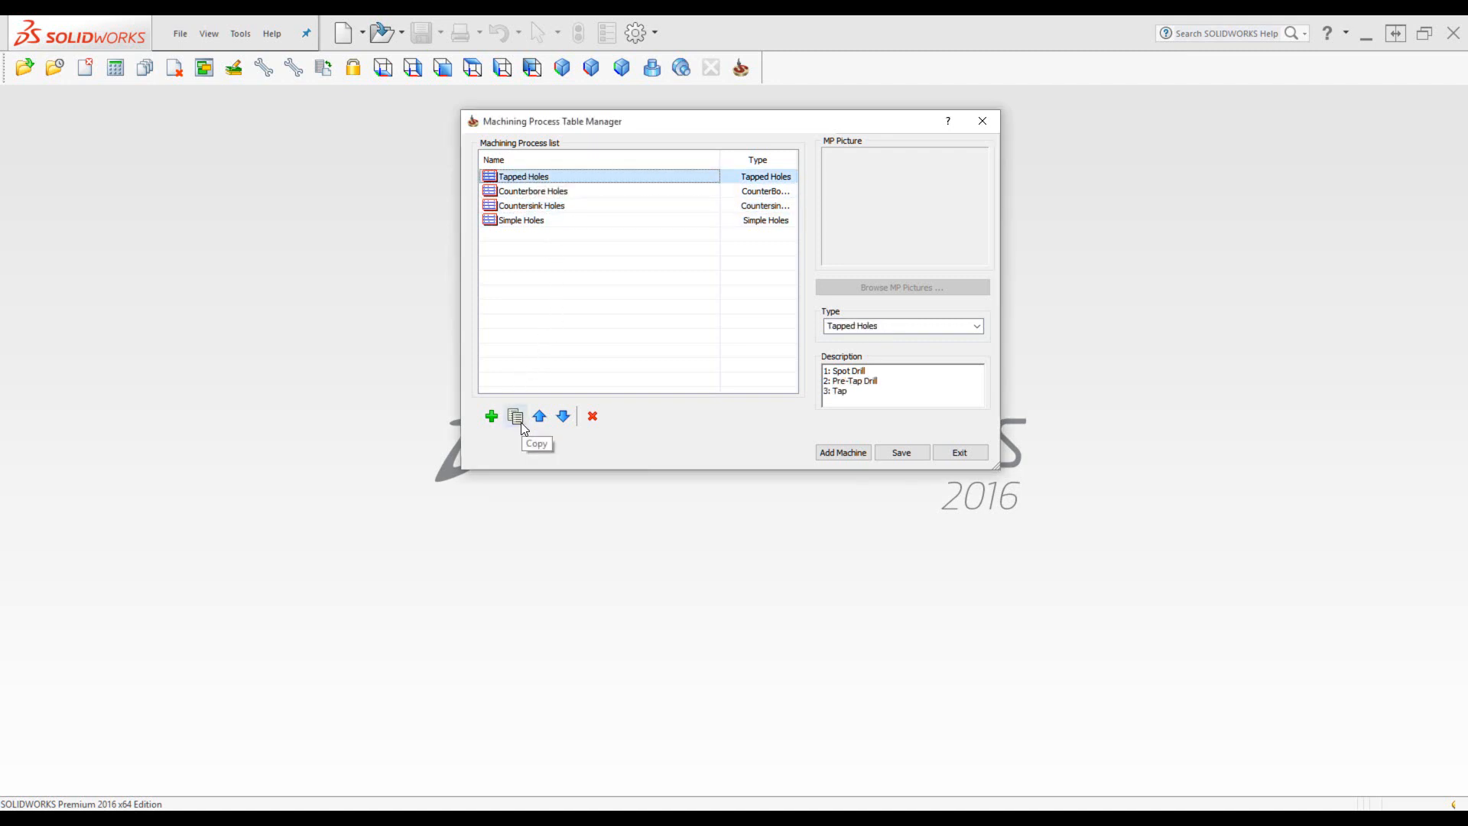
- Copy the Tapped Holes process, name it 'Tapped Holes alum', and save the table
left_click(515, 416)
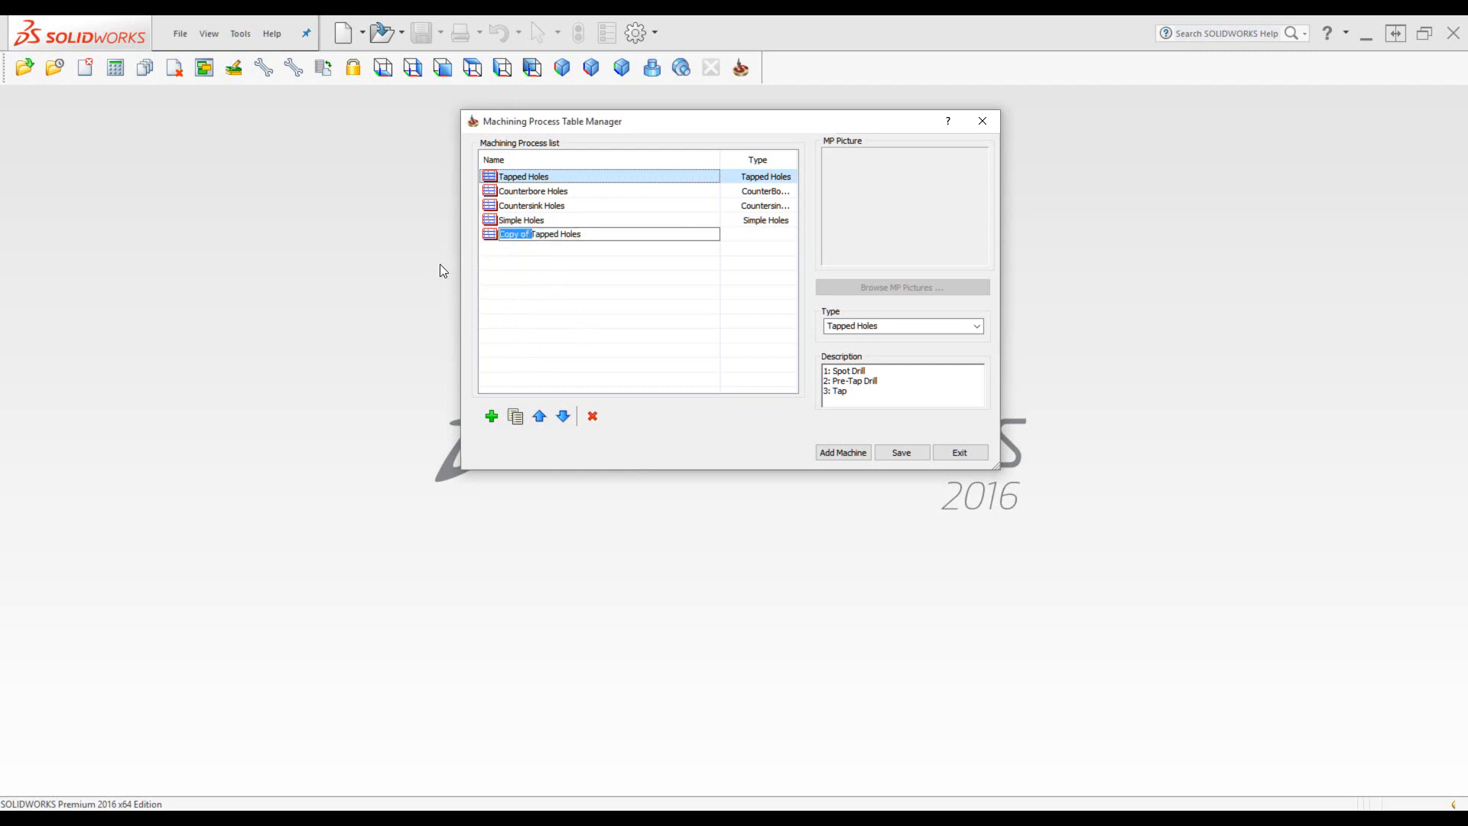
type("Tapped Holes")
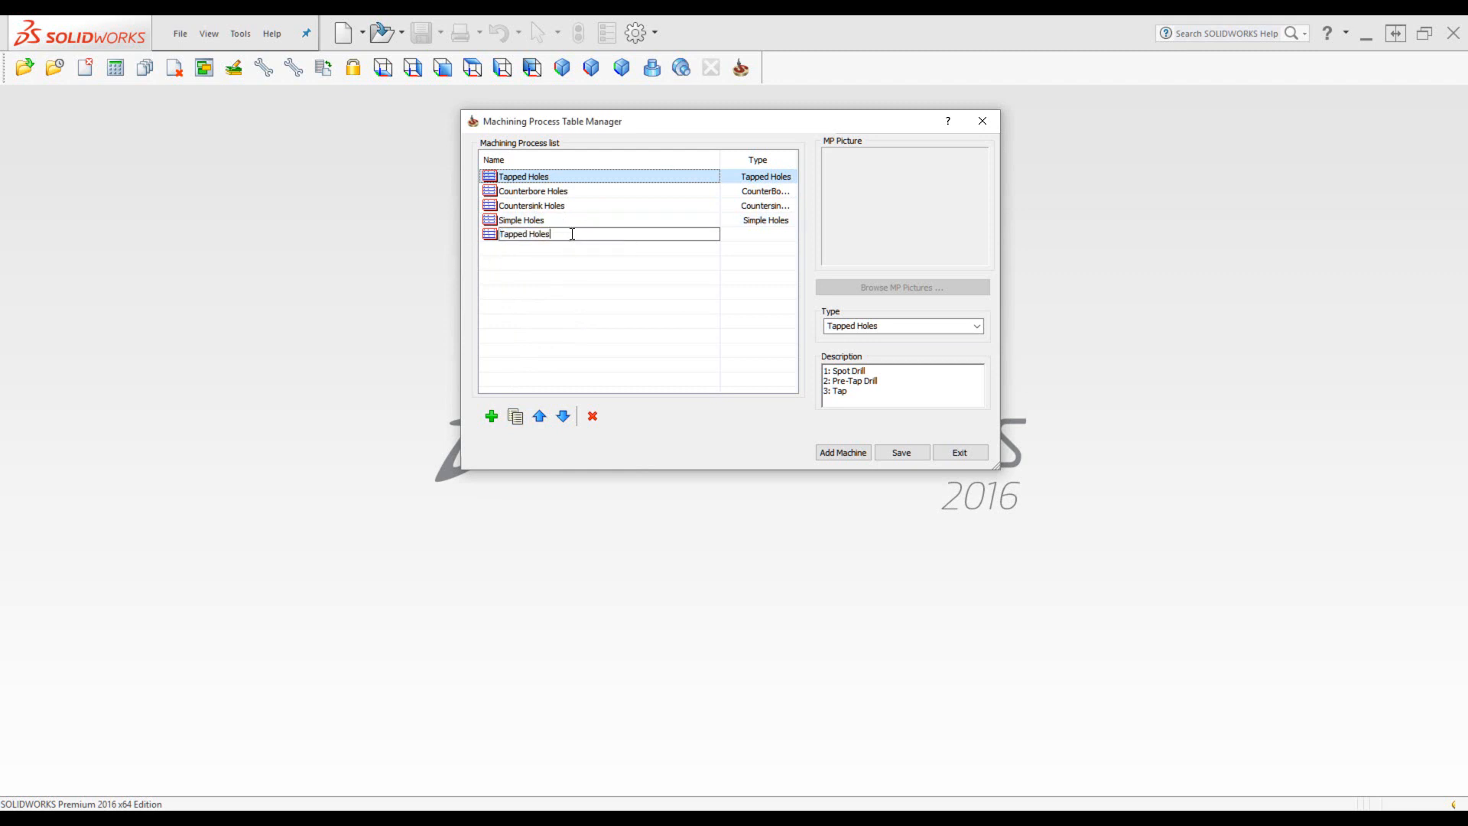
type("alum")
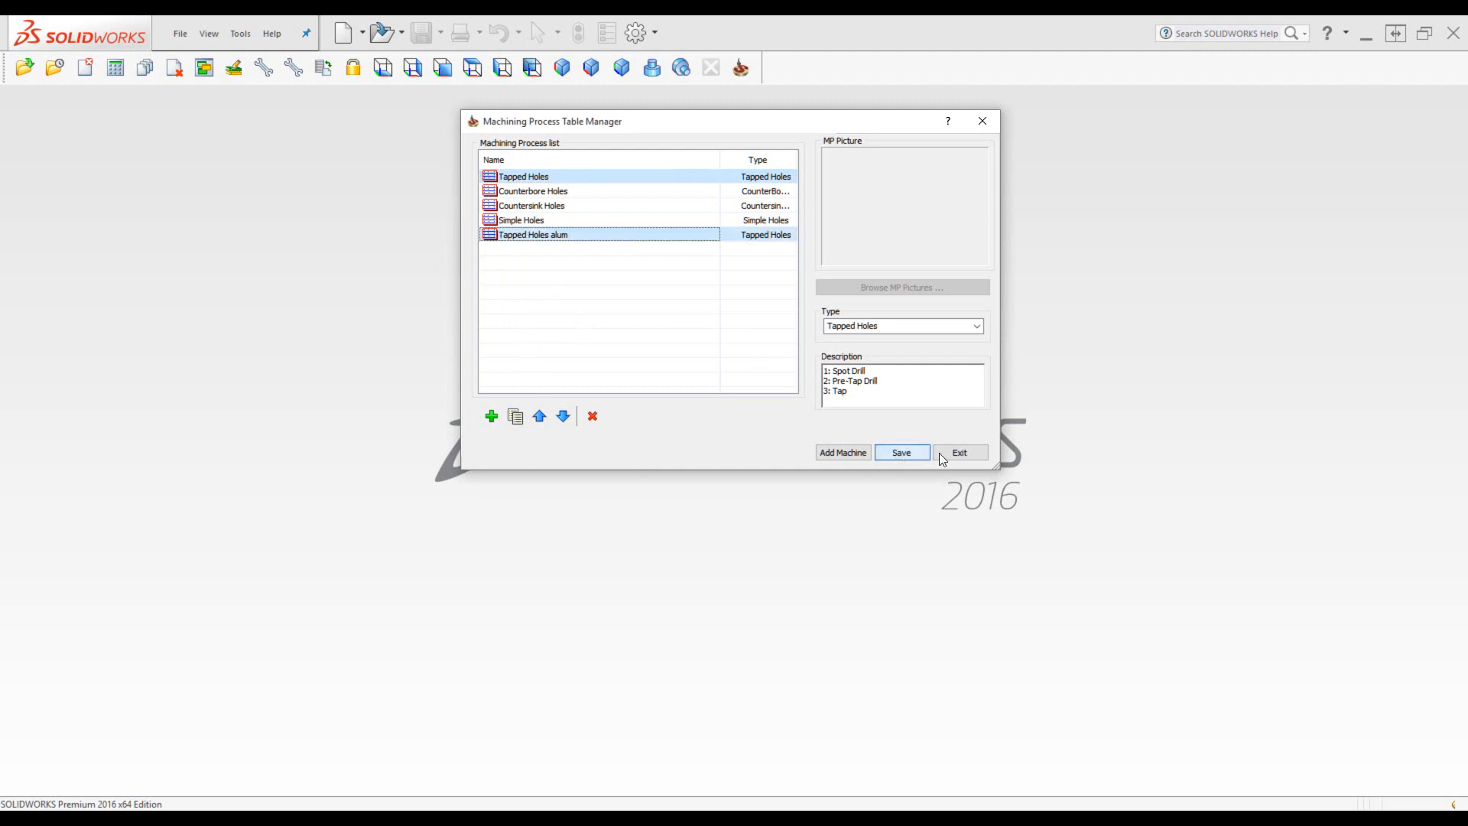
left_click(960, 452)
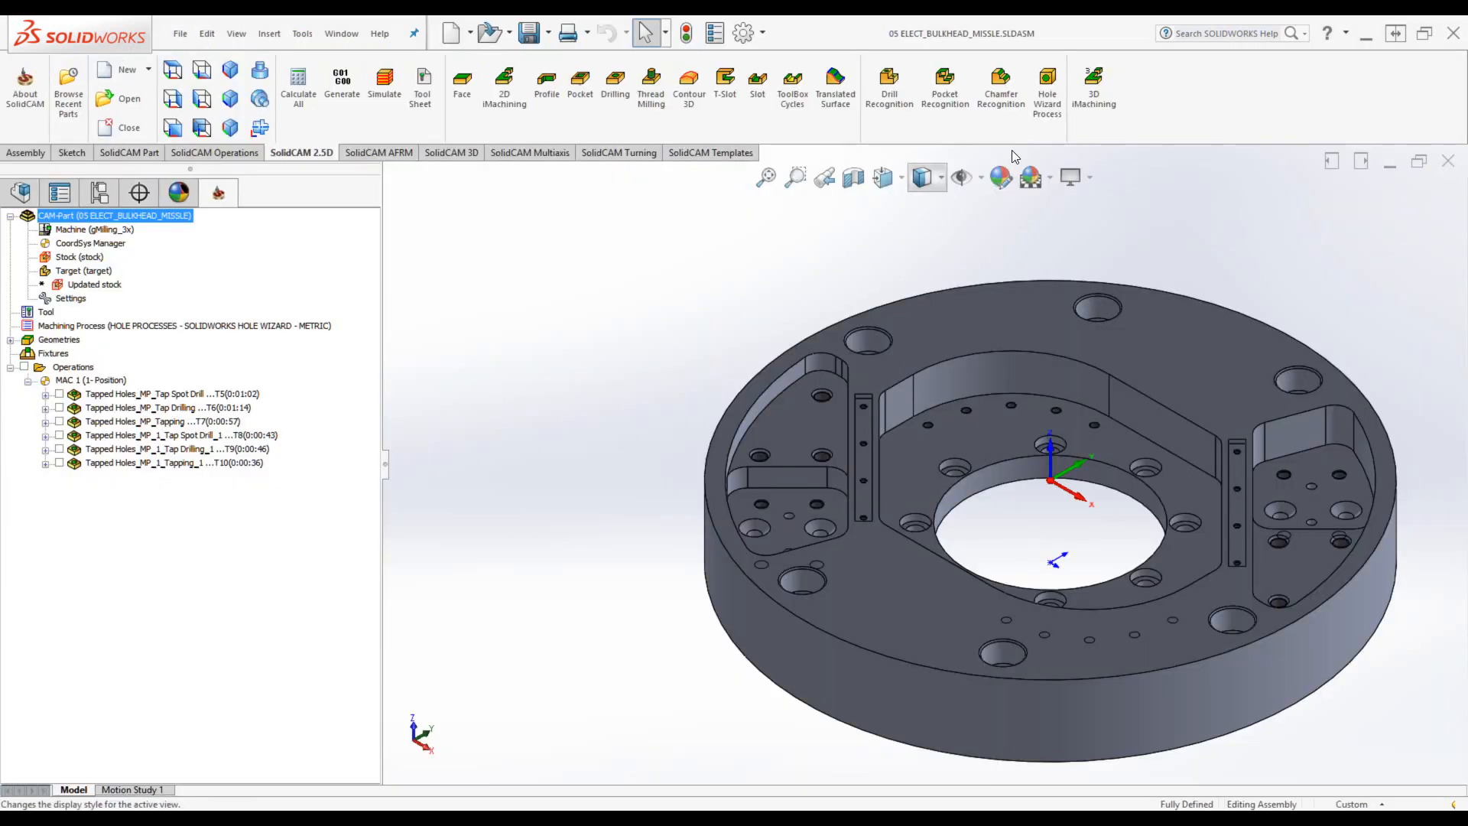
- Reopen Hole Wizard Process data and inspect the new 'Tapped Holes alum' entry
left_click(1047, 84)
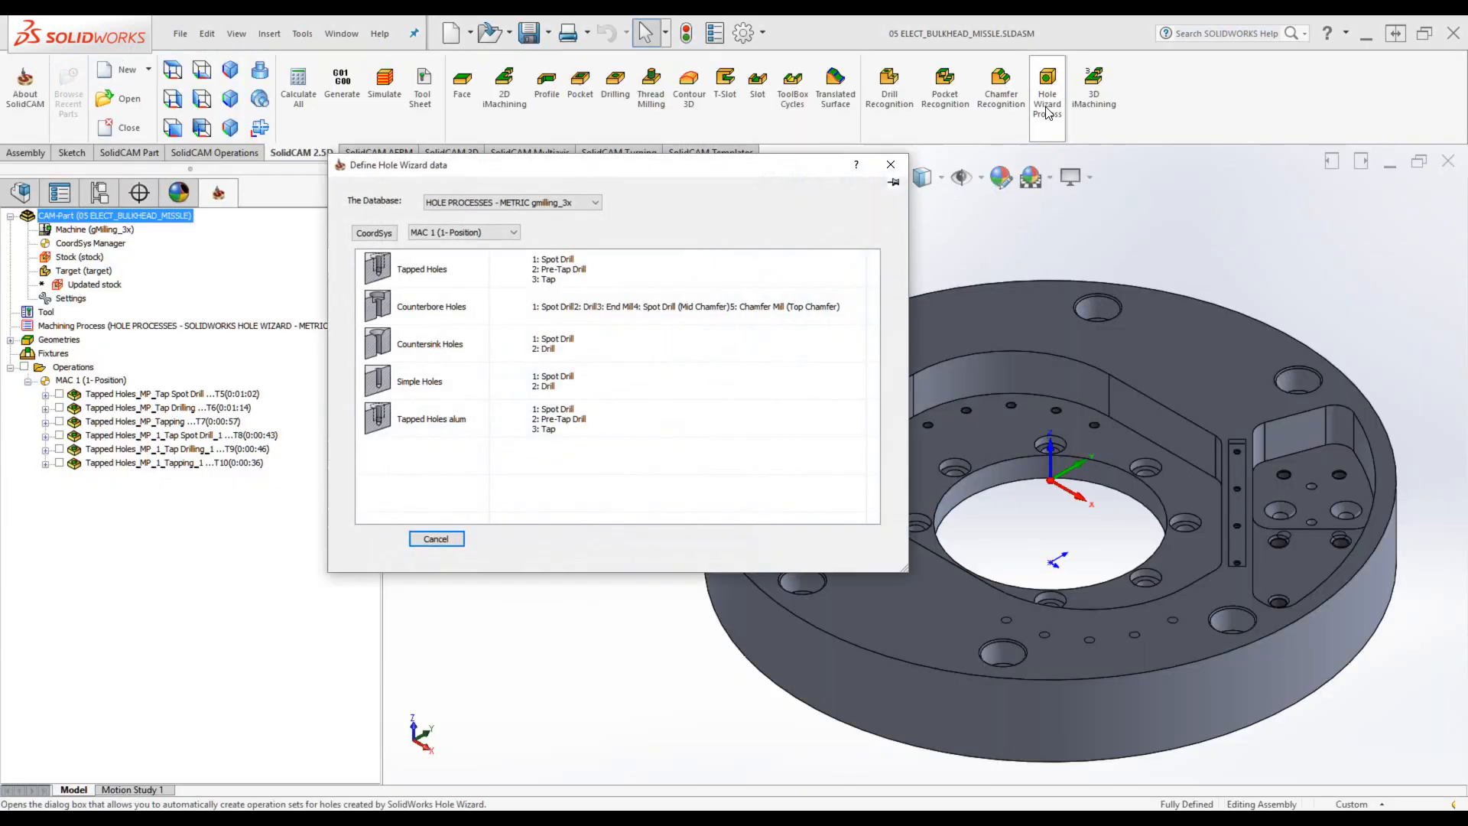
left_click(431, 306)
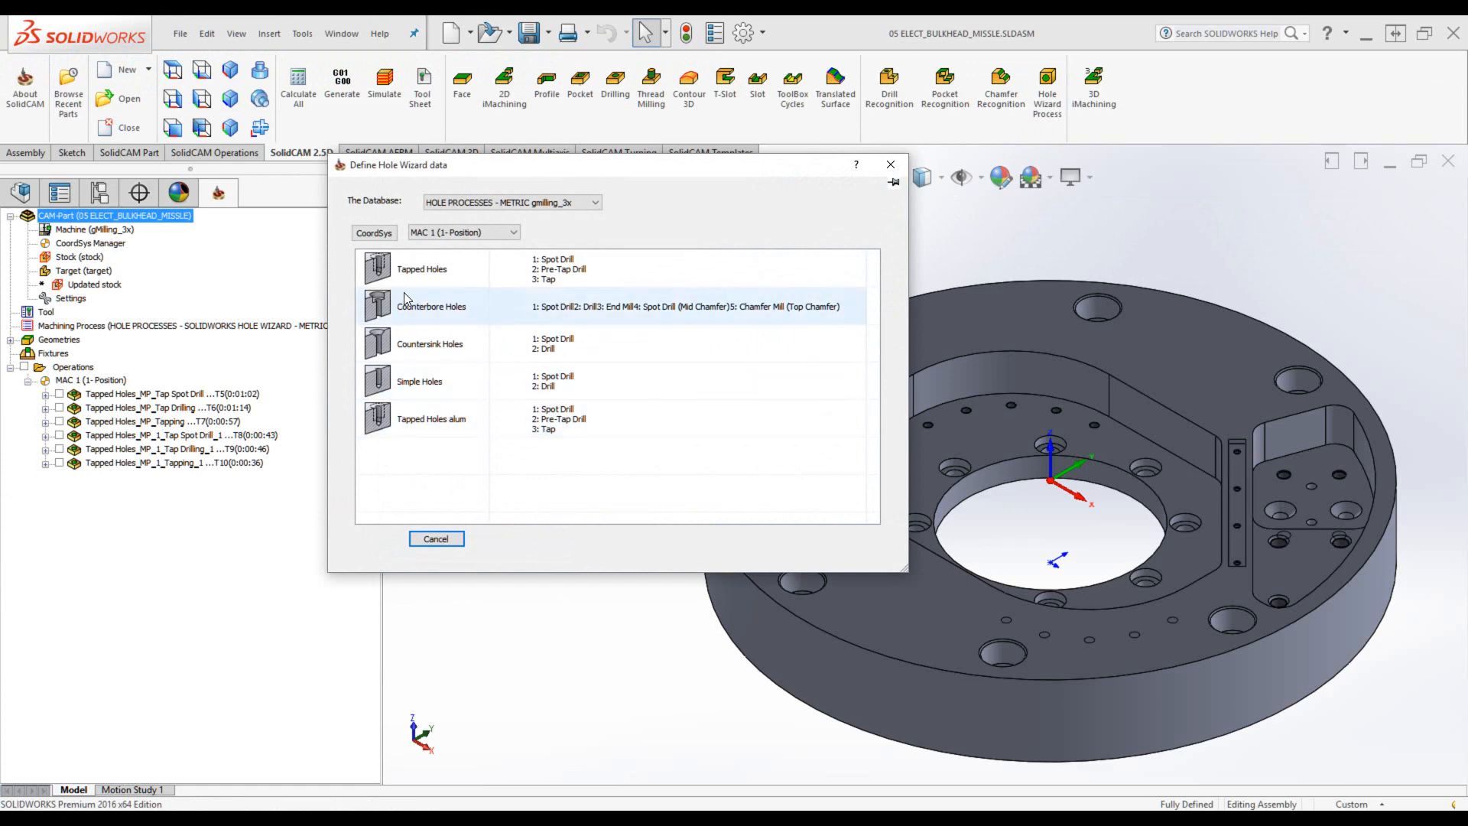
left_click(452, 432)
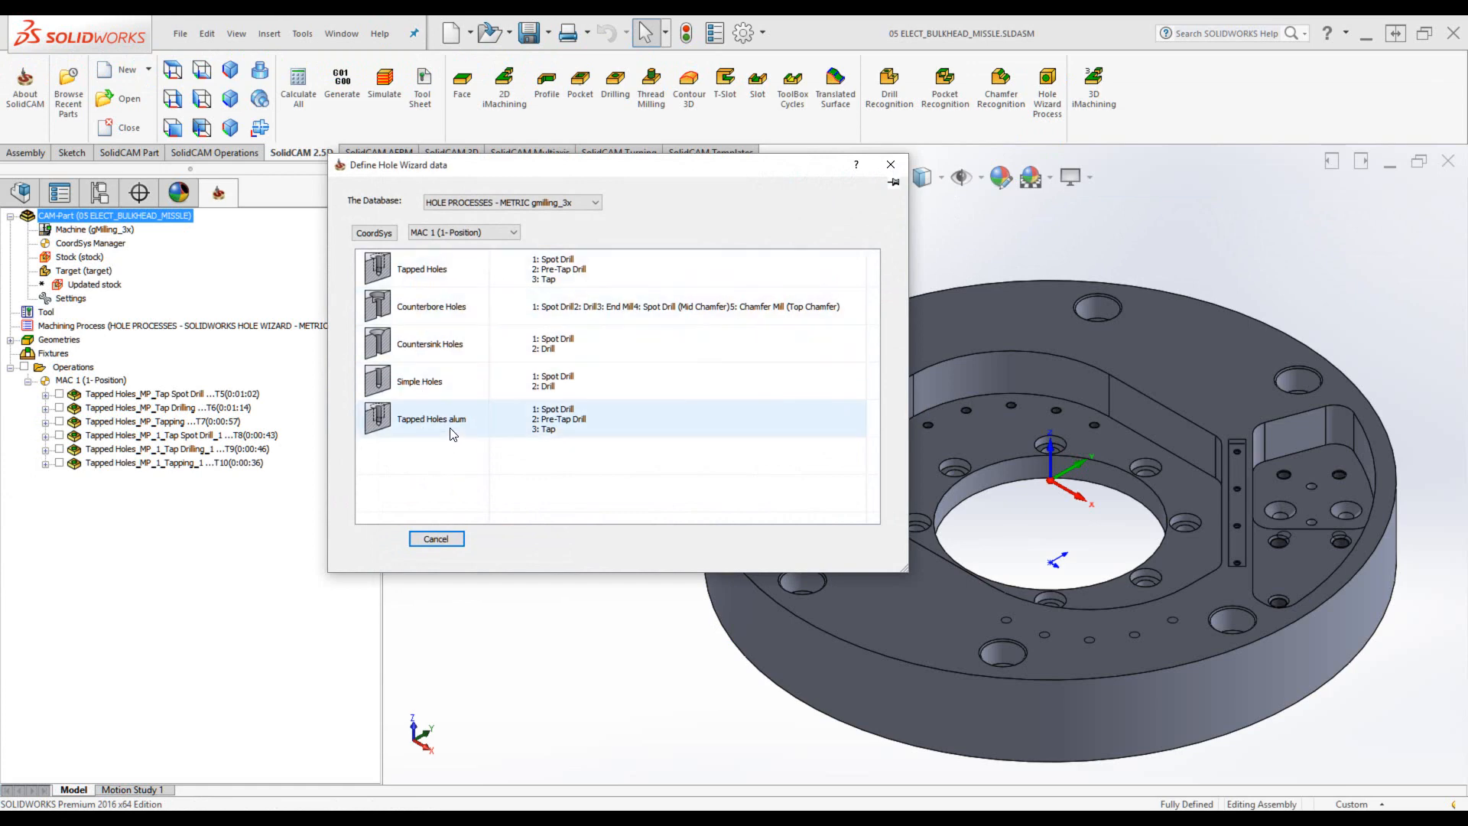
mouse_move(453, 430)
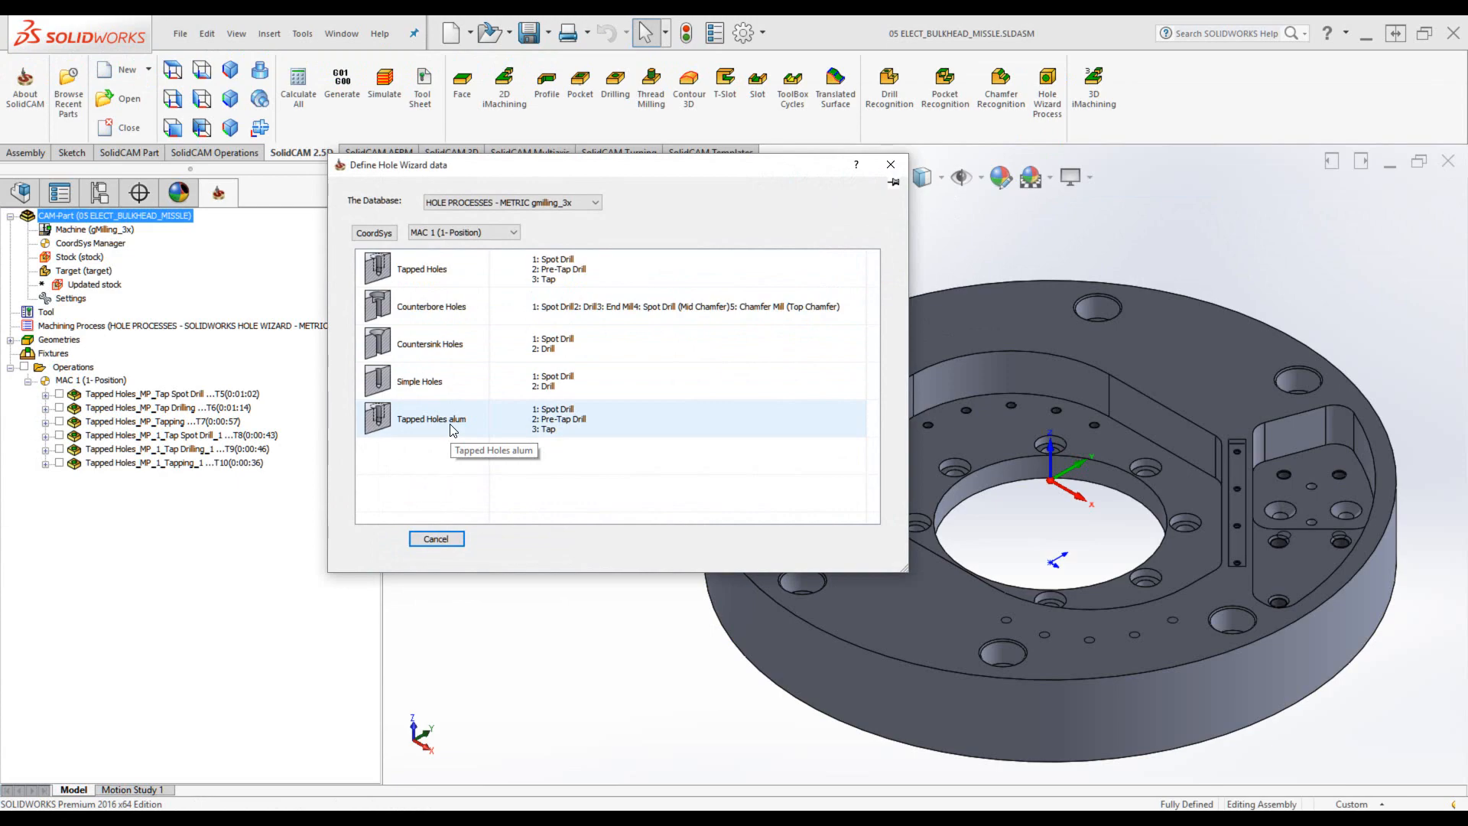
mouse_move(453, 428)
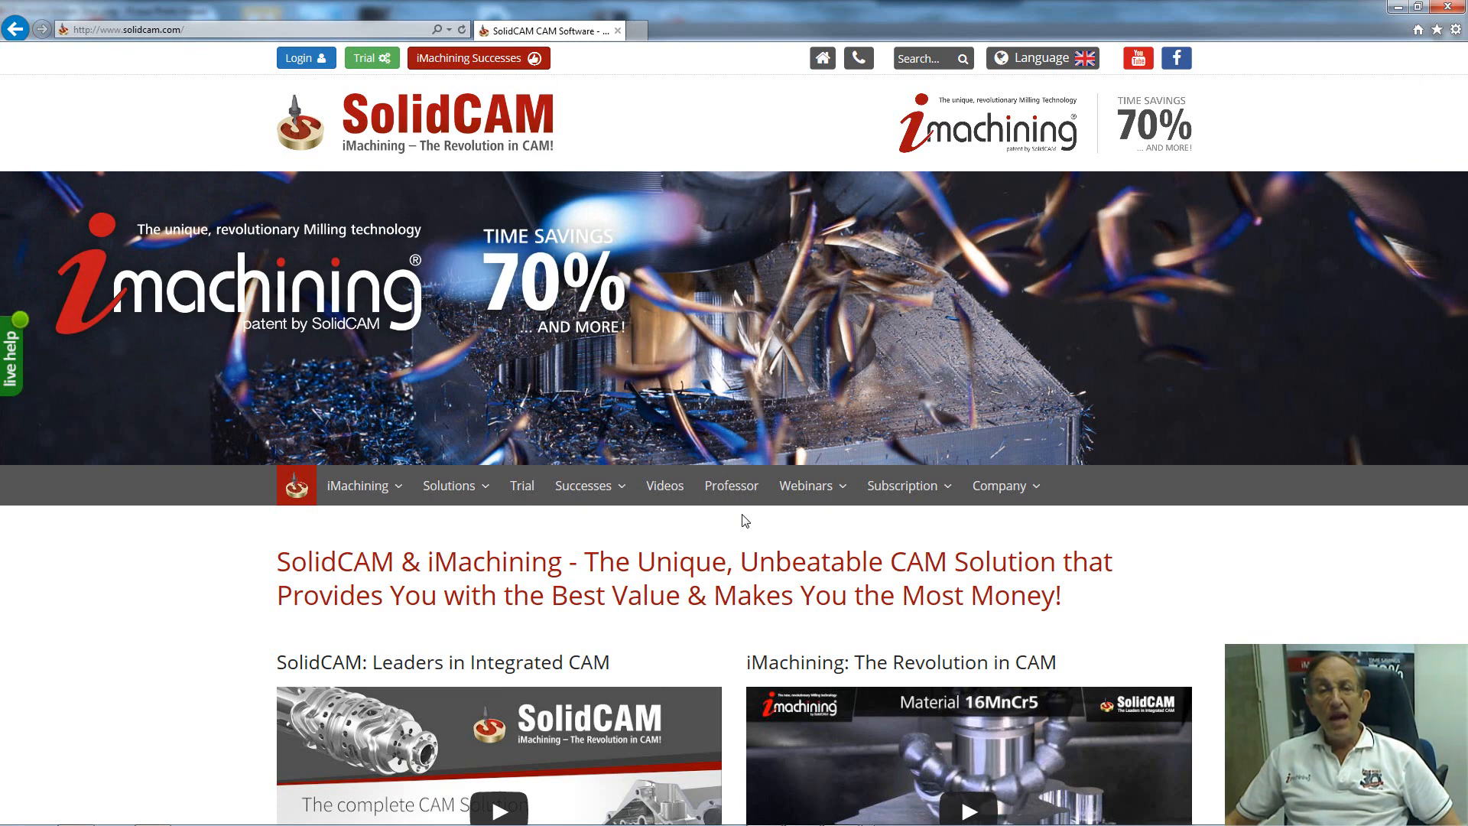
mouse_move(732, 497)
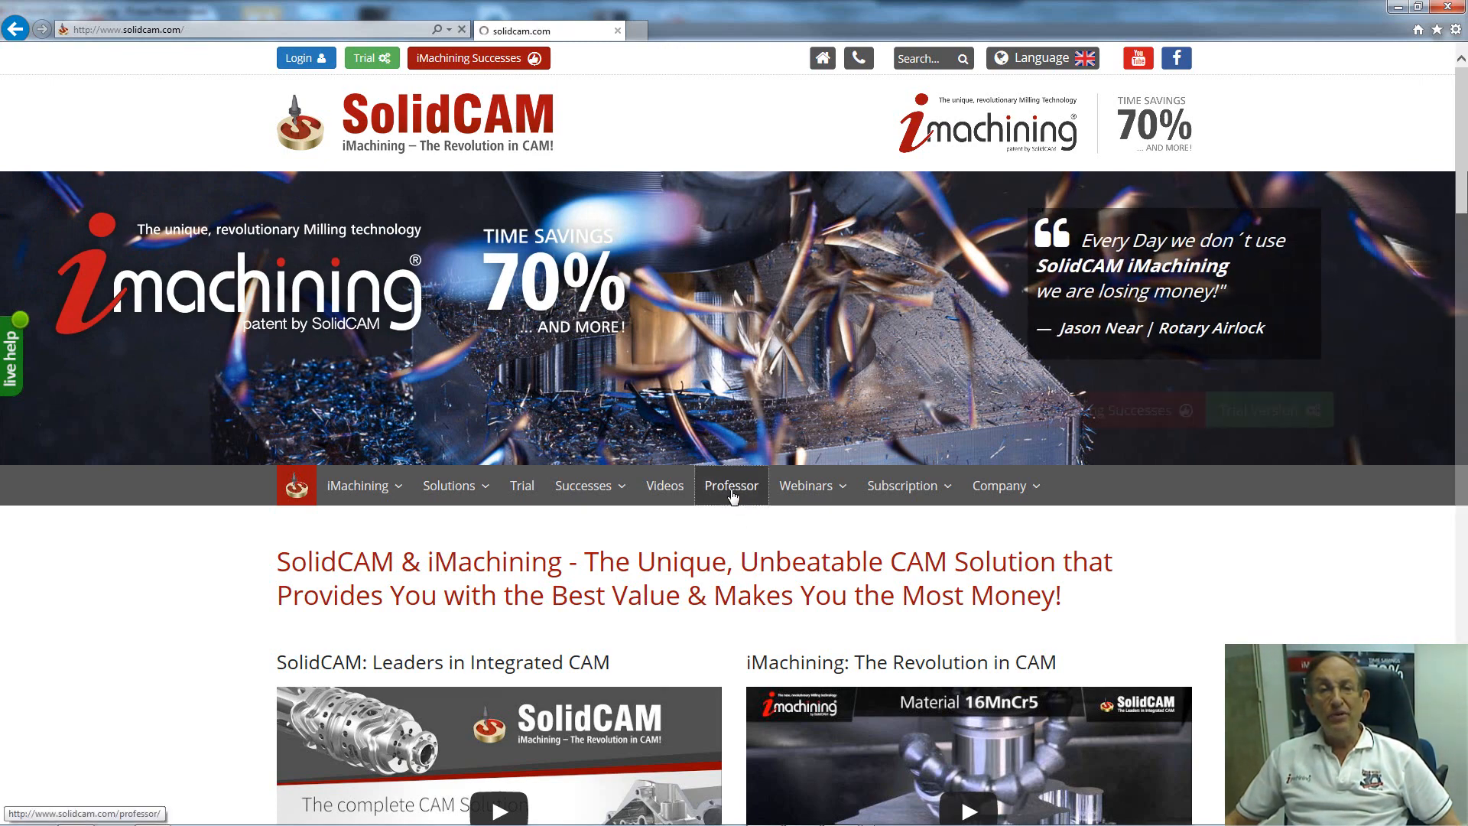
- Go to the Professor videos page on solidcam.com
left_click(731, 486)
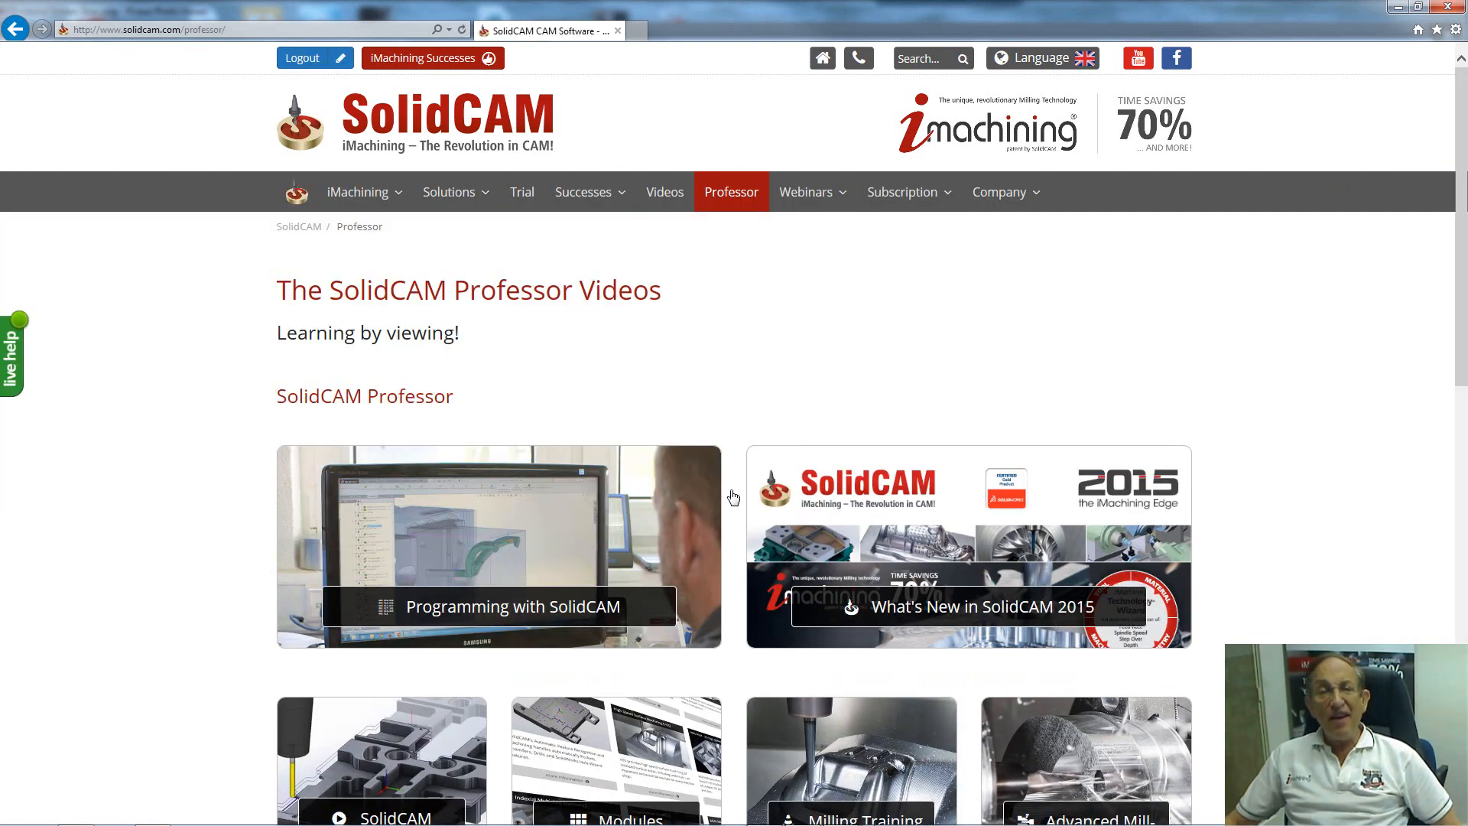